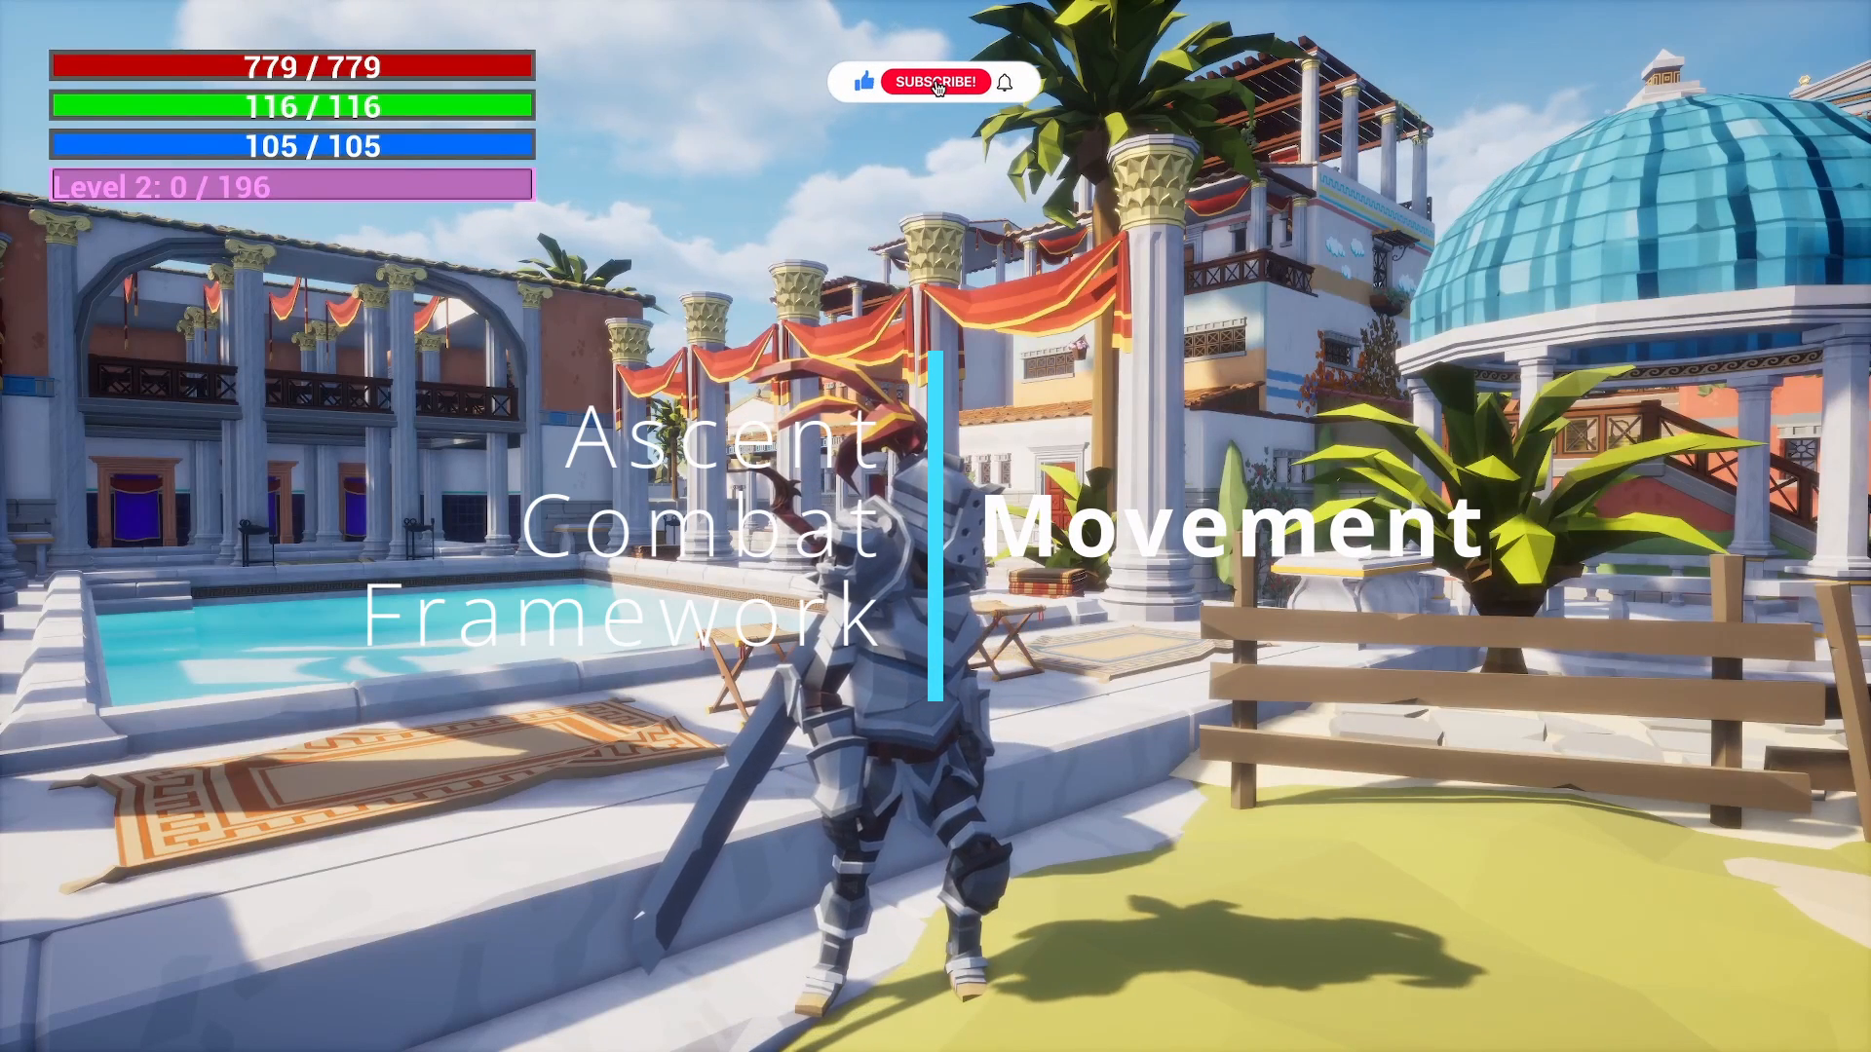
Open the ACFFullPlayerUE4 player blueprint in the Blueprint editor.
{"action": "left_click", "coordinate": [936, 80]}
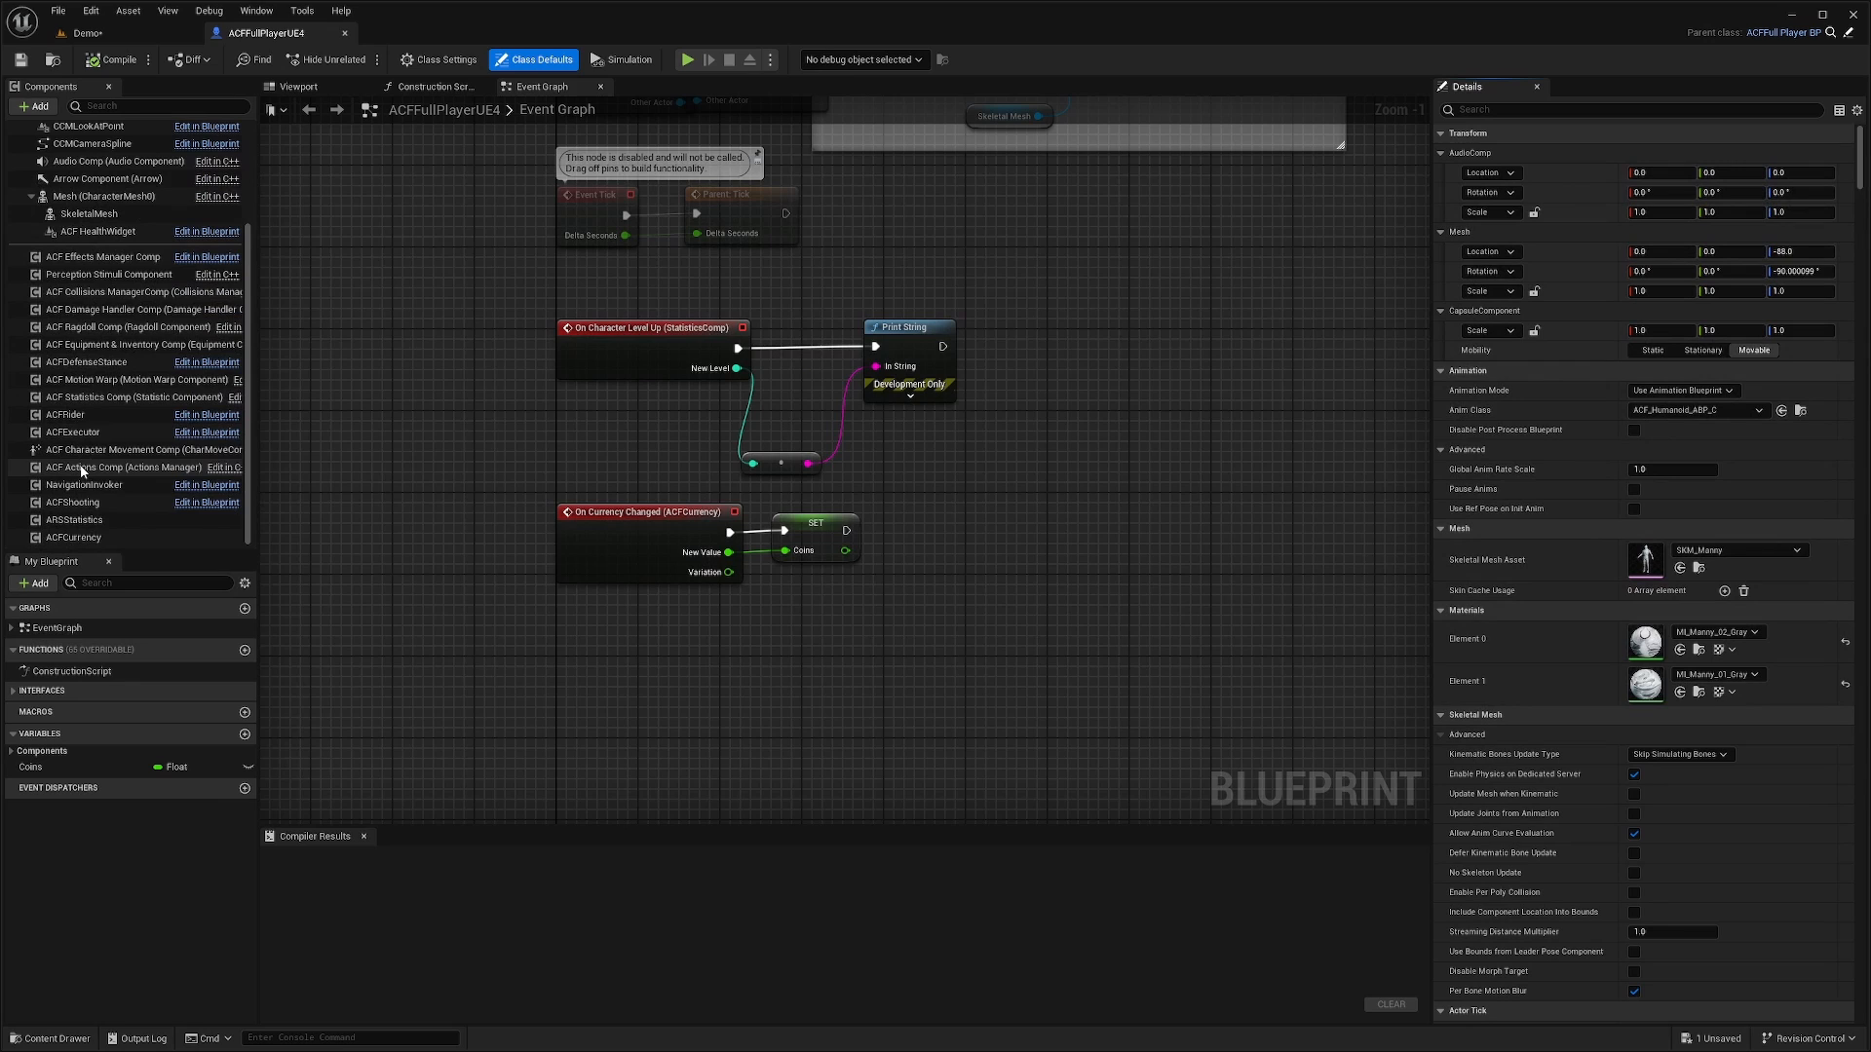
Show the ACF Character Movement Comp settings and keep Jog as the Default State.
{"action": "left_click", "coordinate": [125, 450]}
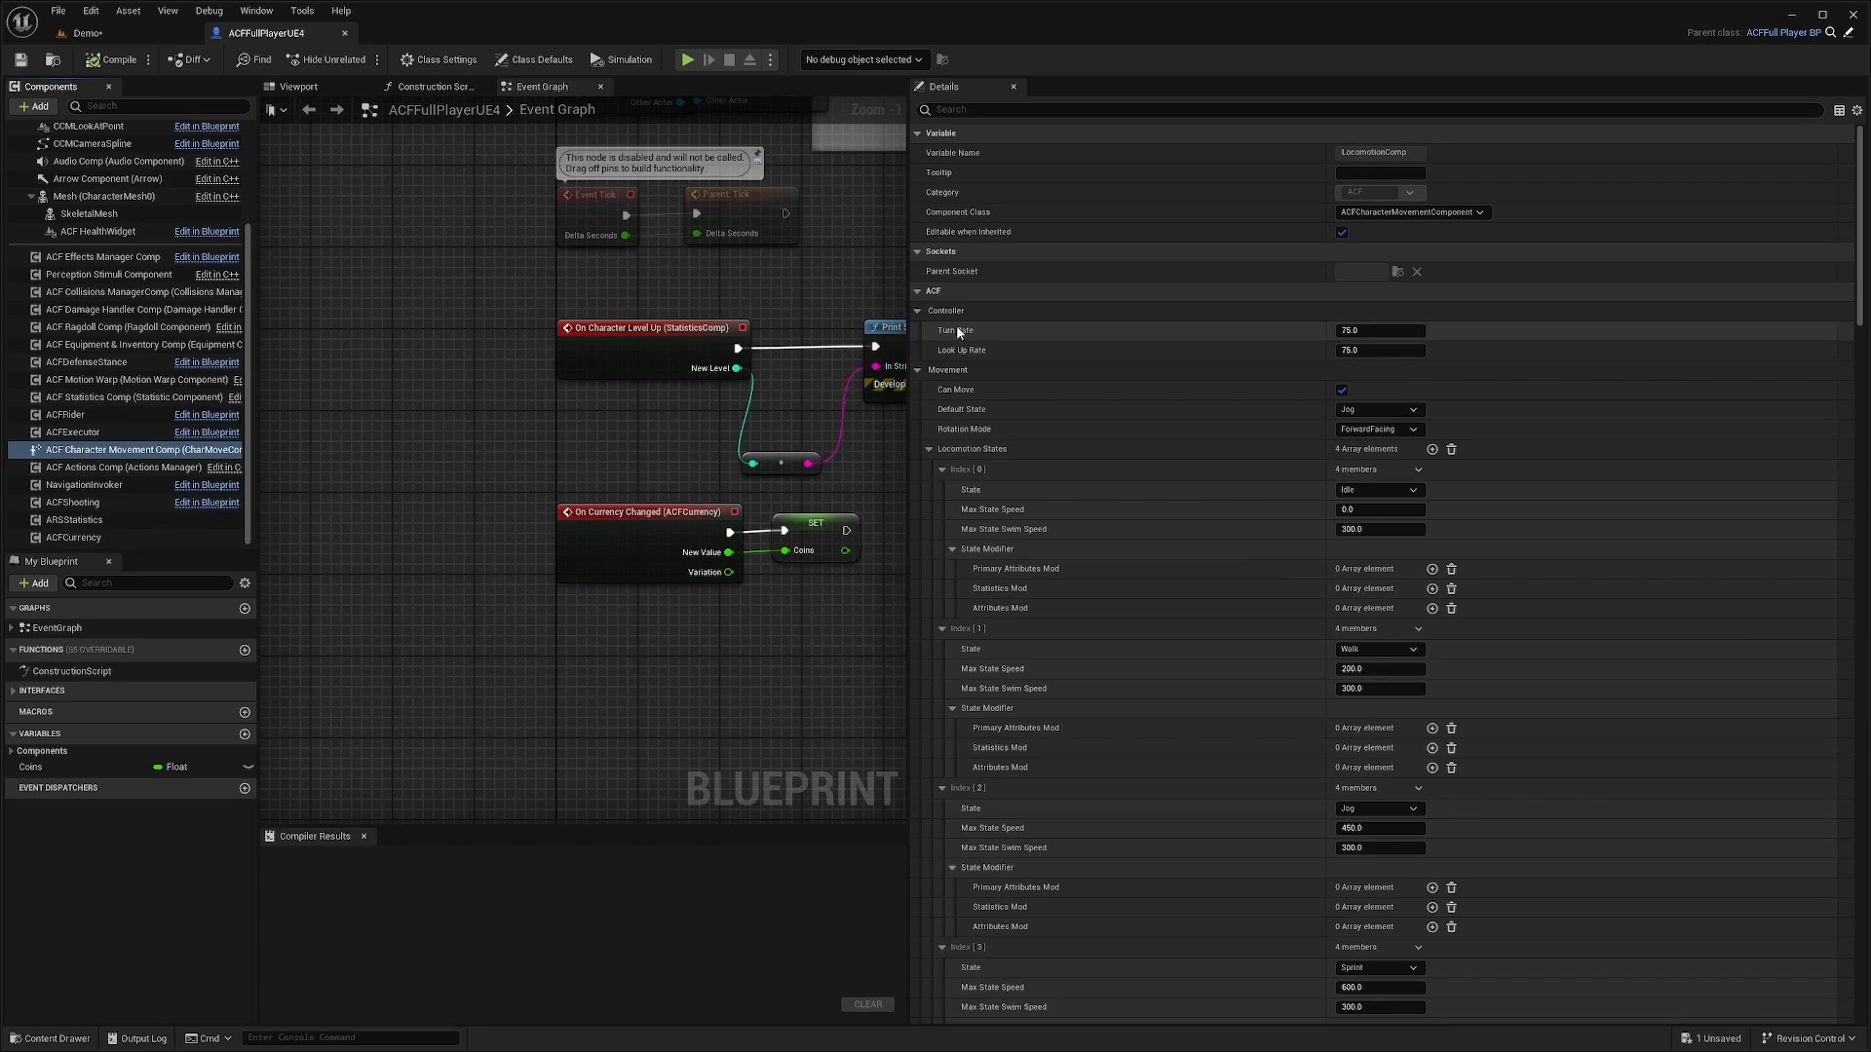
{"action": "mouse_move", "coordinate": [1017, 336]}
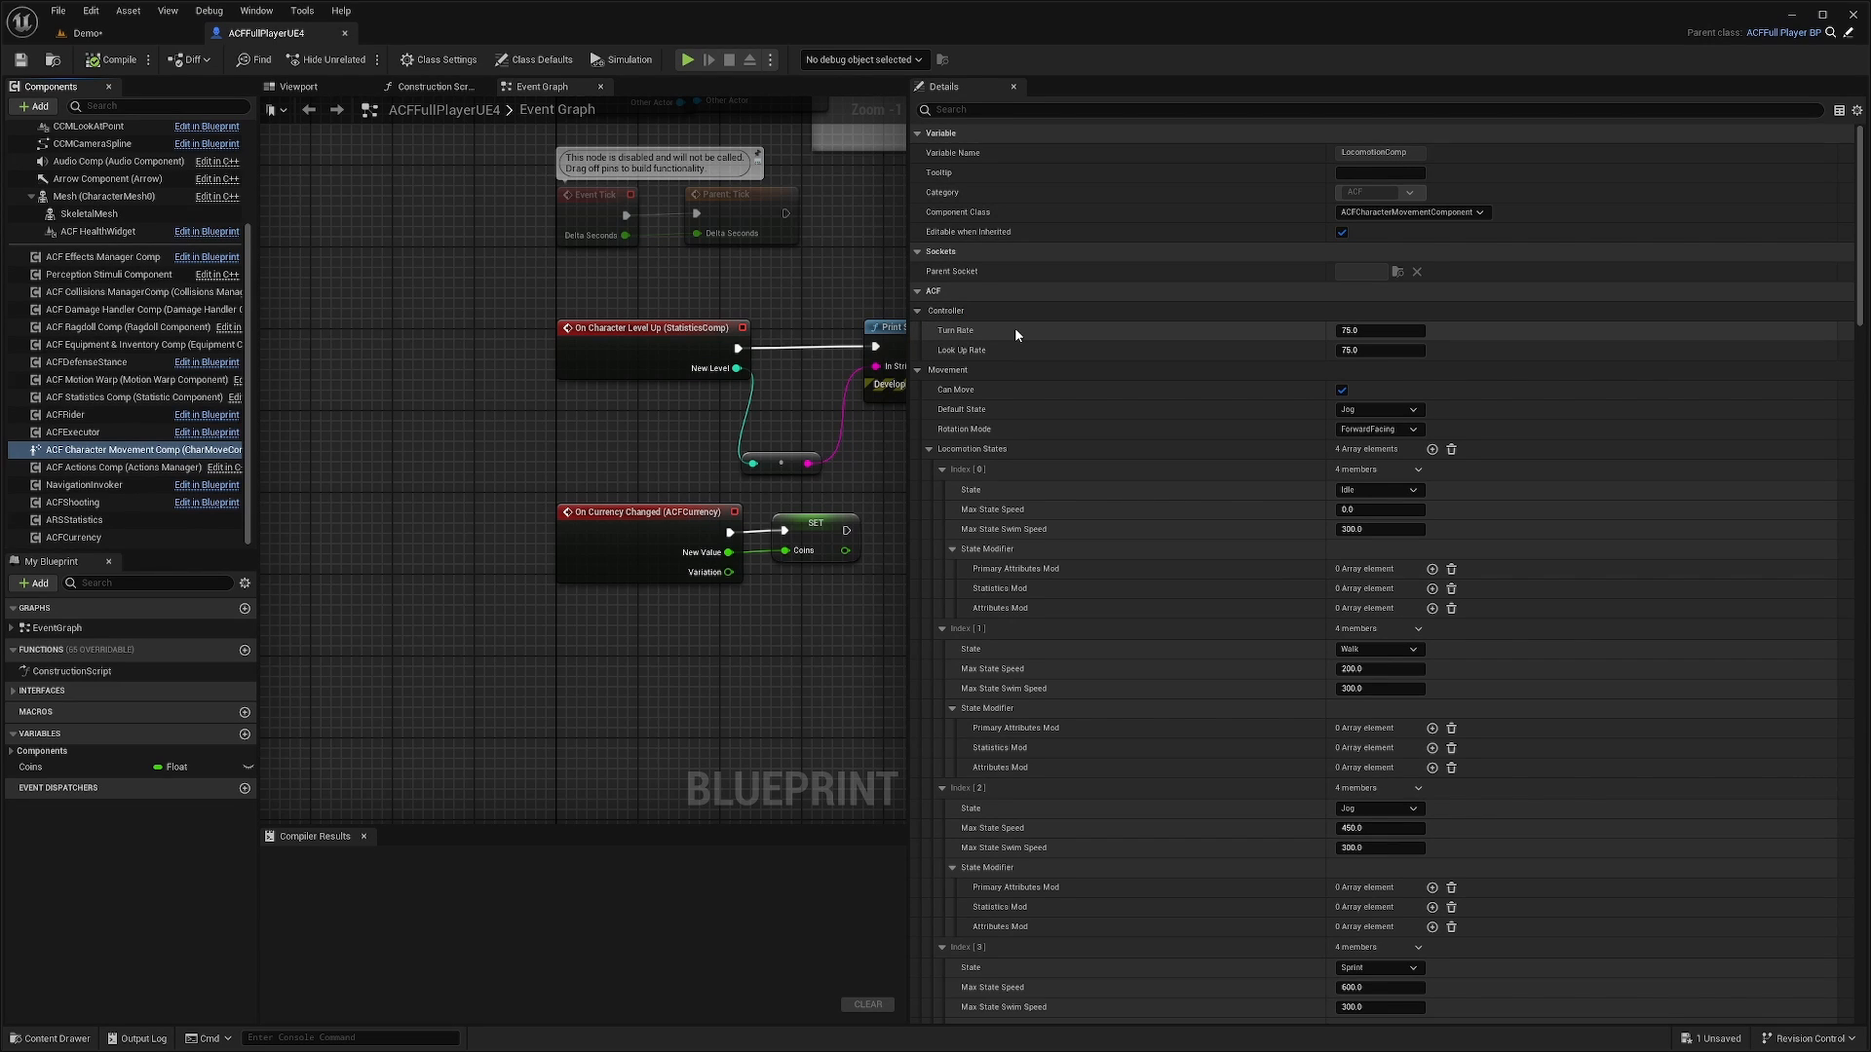
{"action": "mouse_move", "coordinate": [1005, 357]}
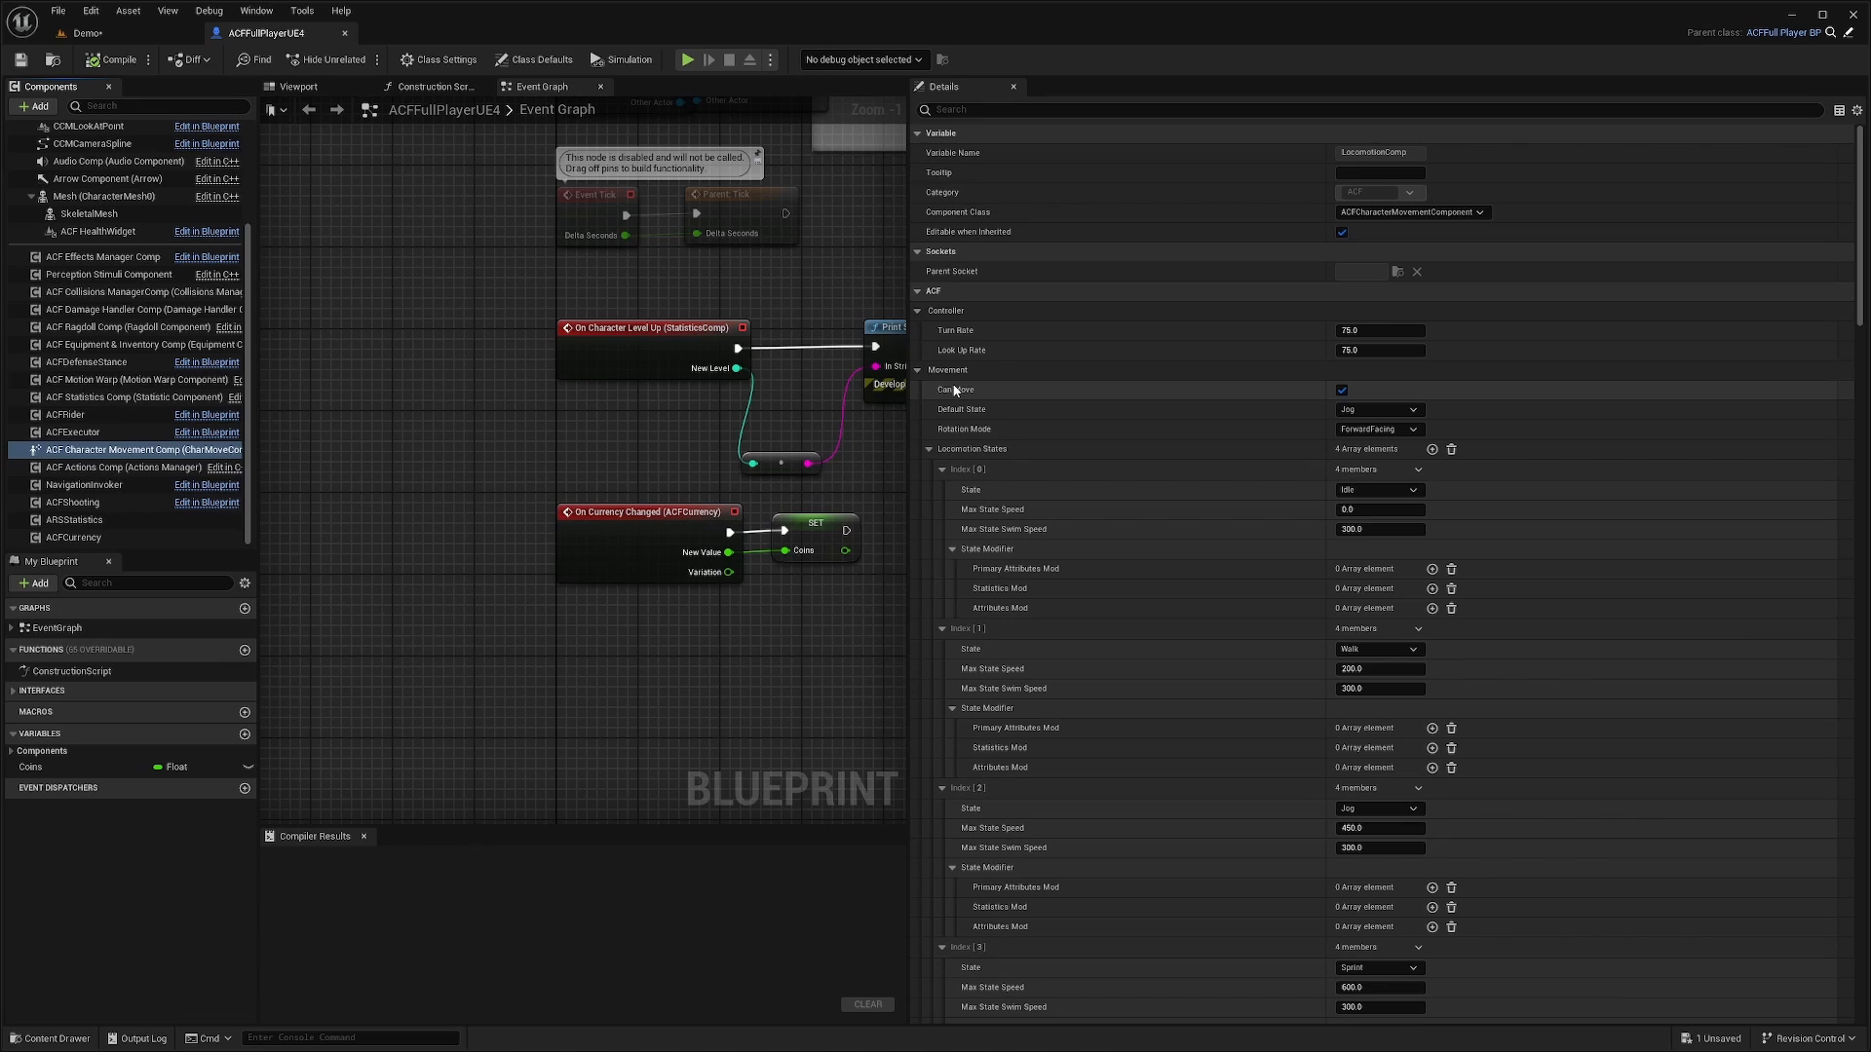
{"action": "left_click", "coordinate": [1378, 409]}
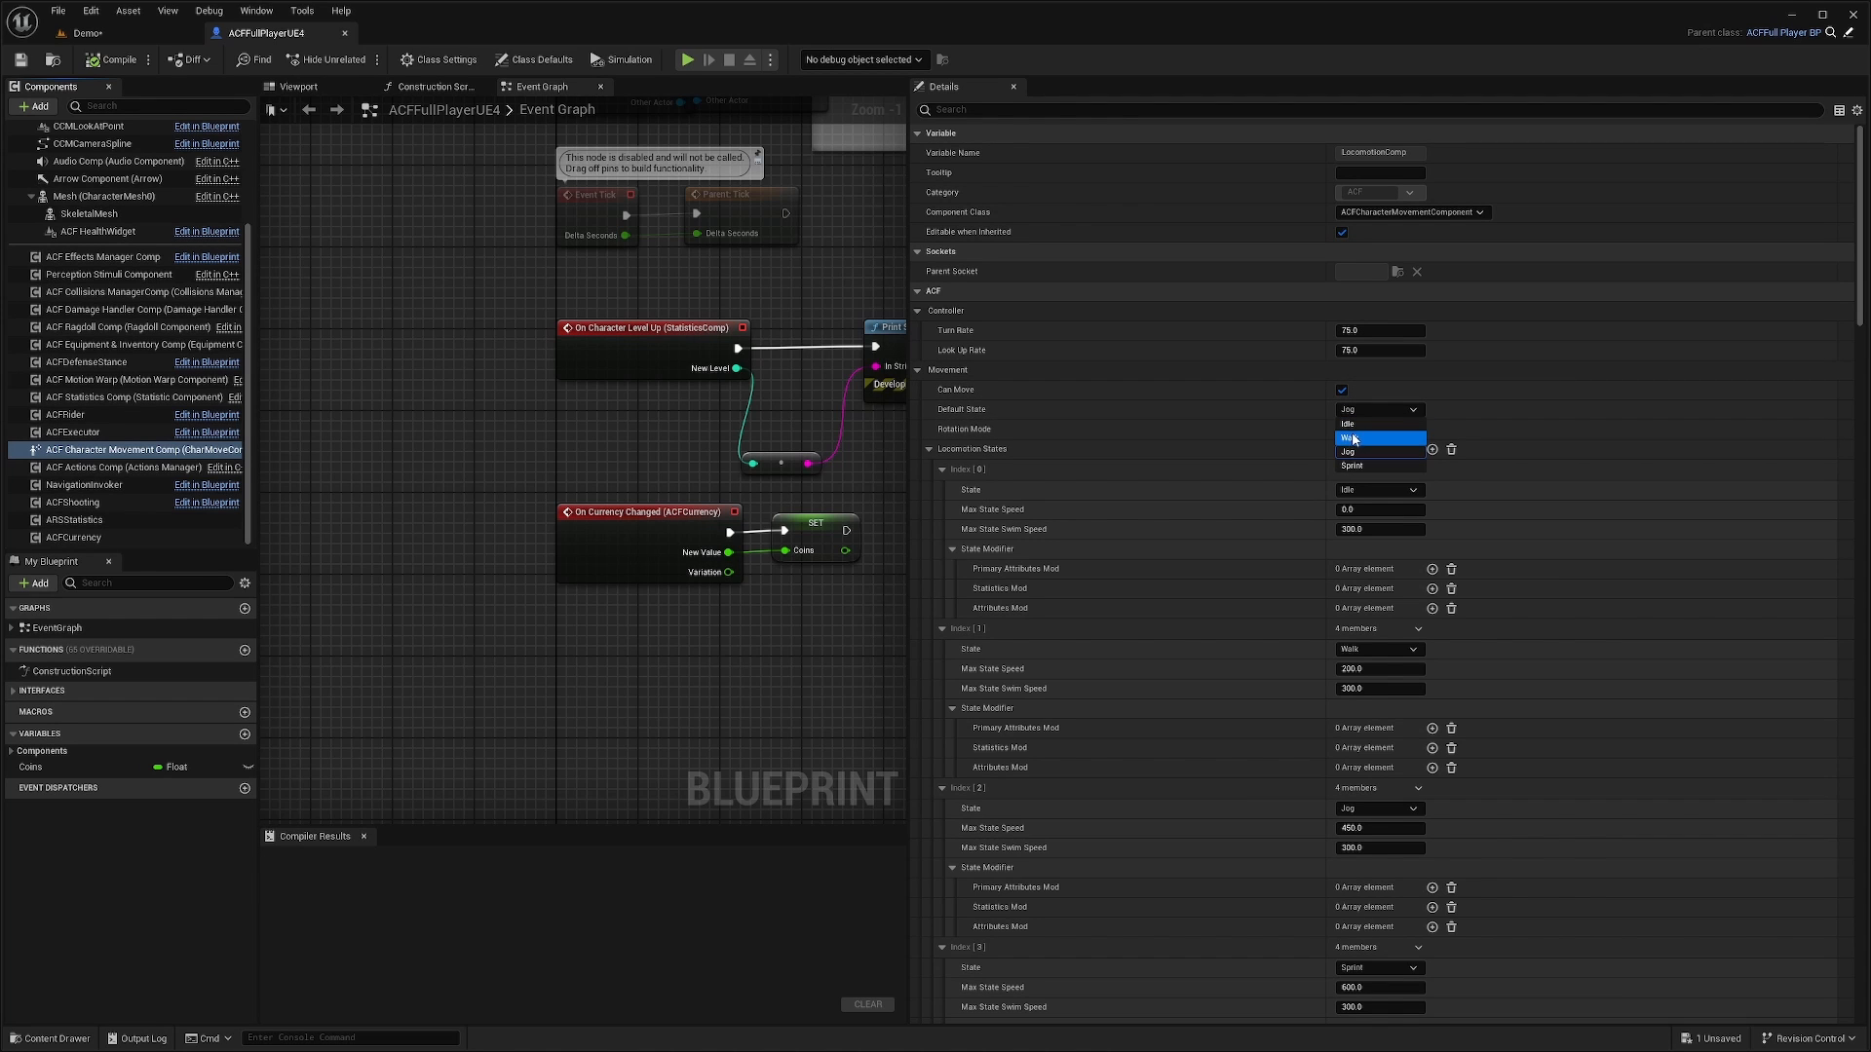
{"action": "left_click", "coordinate": [1353, 437]}
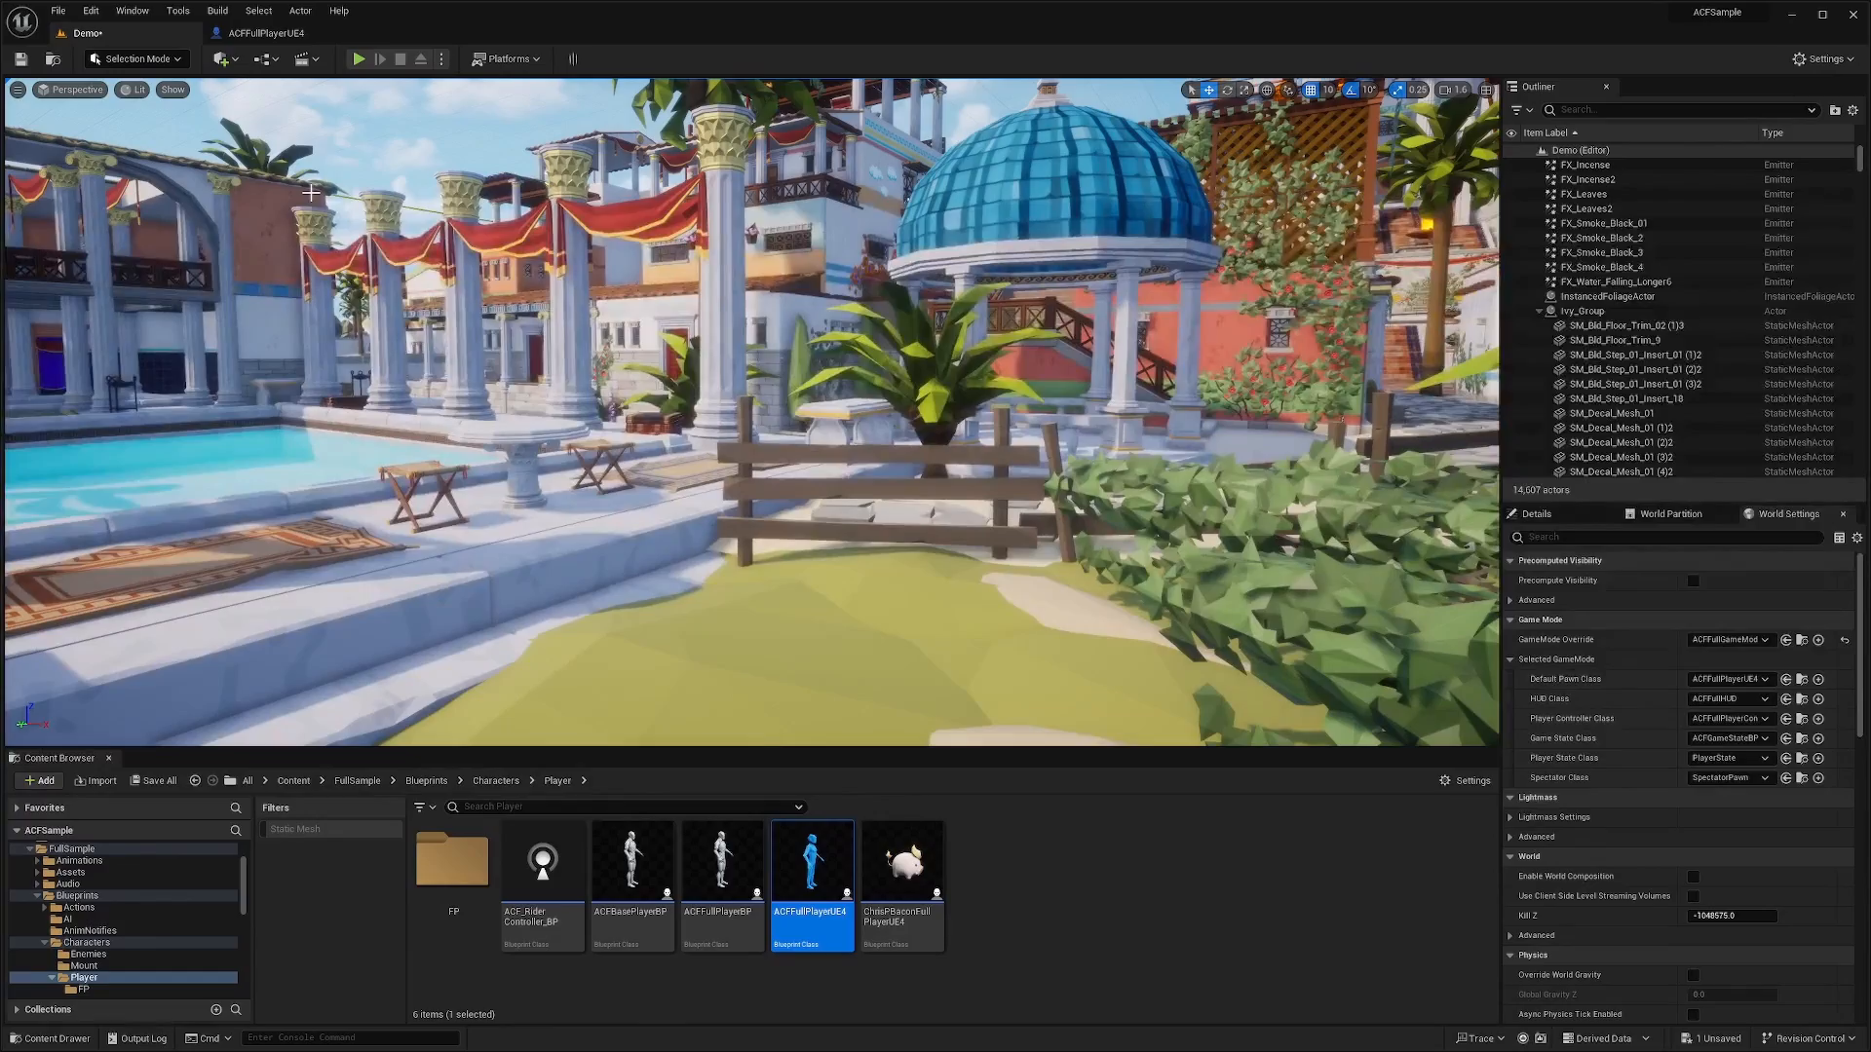
Return to the ACFFullPlayerUE4 blueprint and compile it.
{"action": "left_click", "coordinate": [358, 58]}
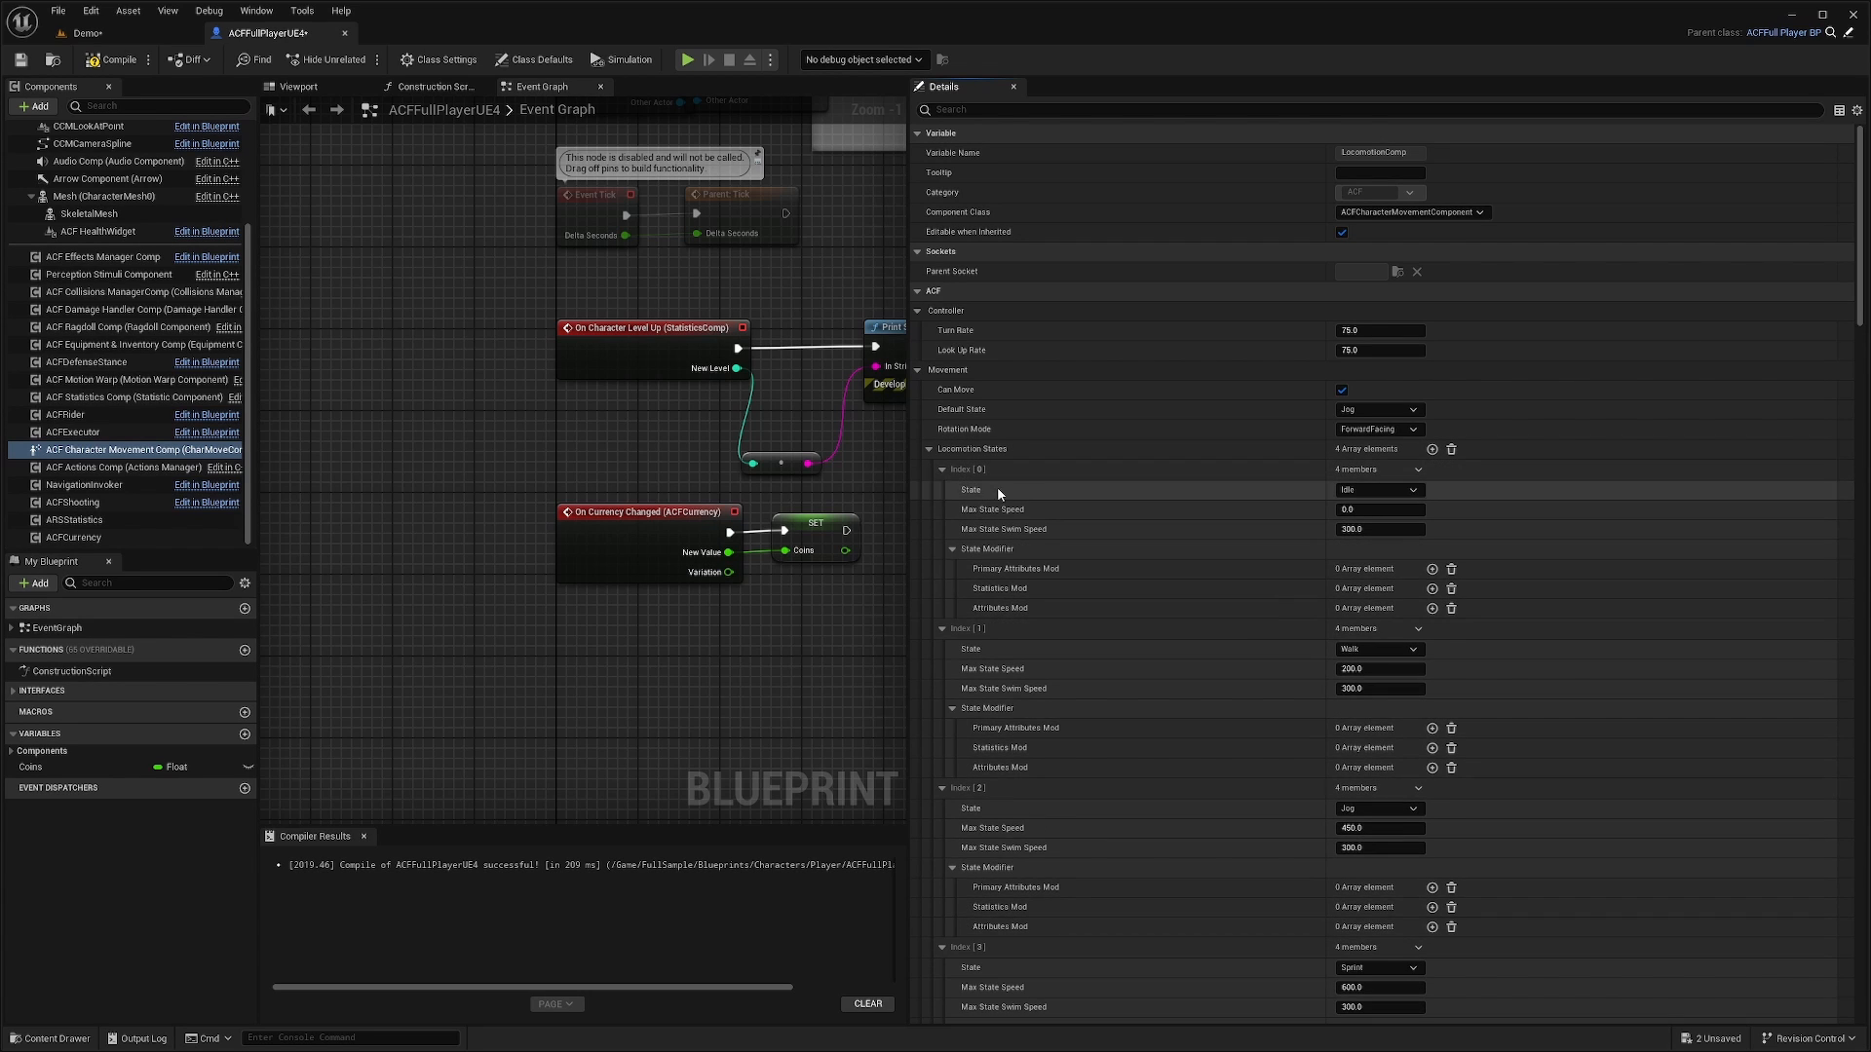
Give the Jog locomotion state a Statistics Mod with Regen -100 on RPG.Statistics.Stamina.
{"action": "scroll", "scroll_direction": "down", "scroll_amount": 3}
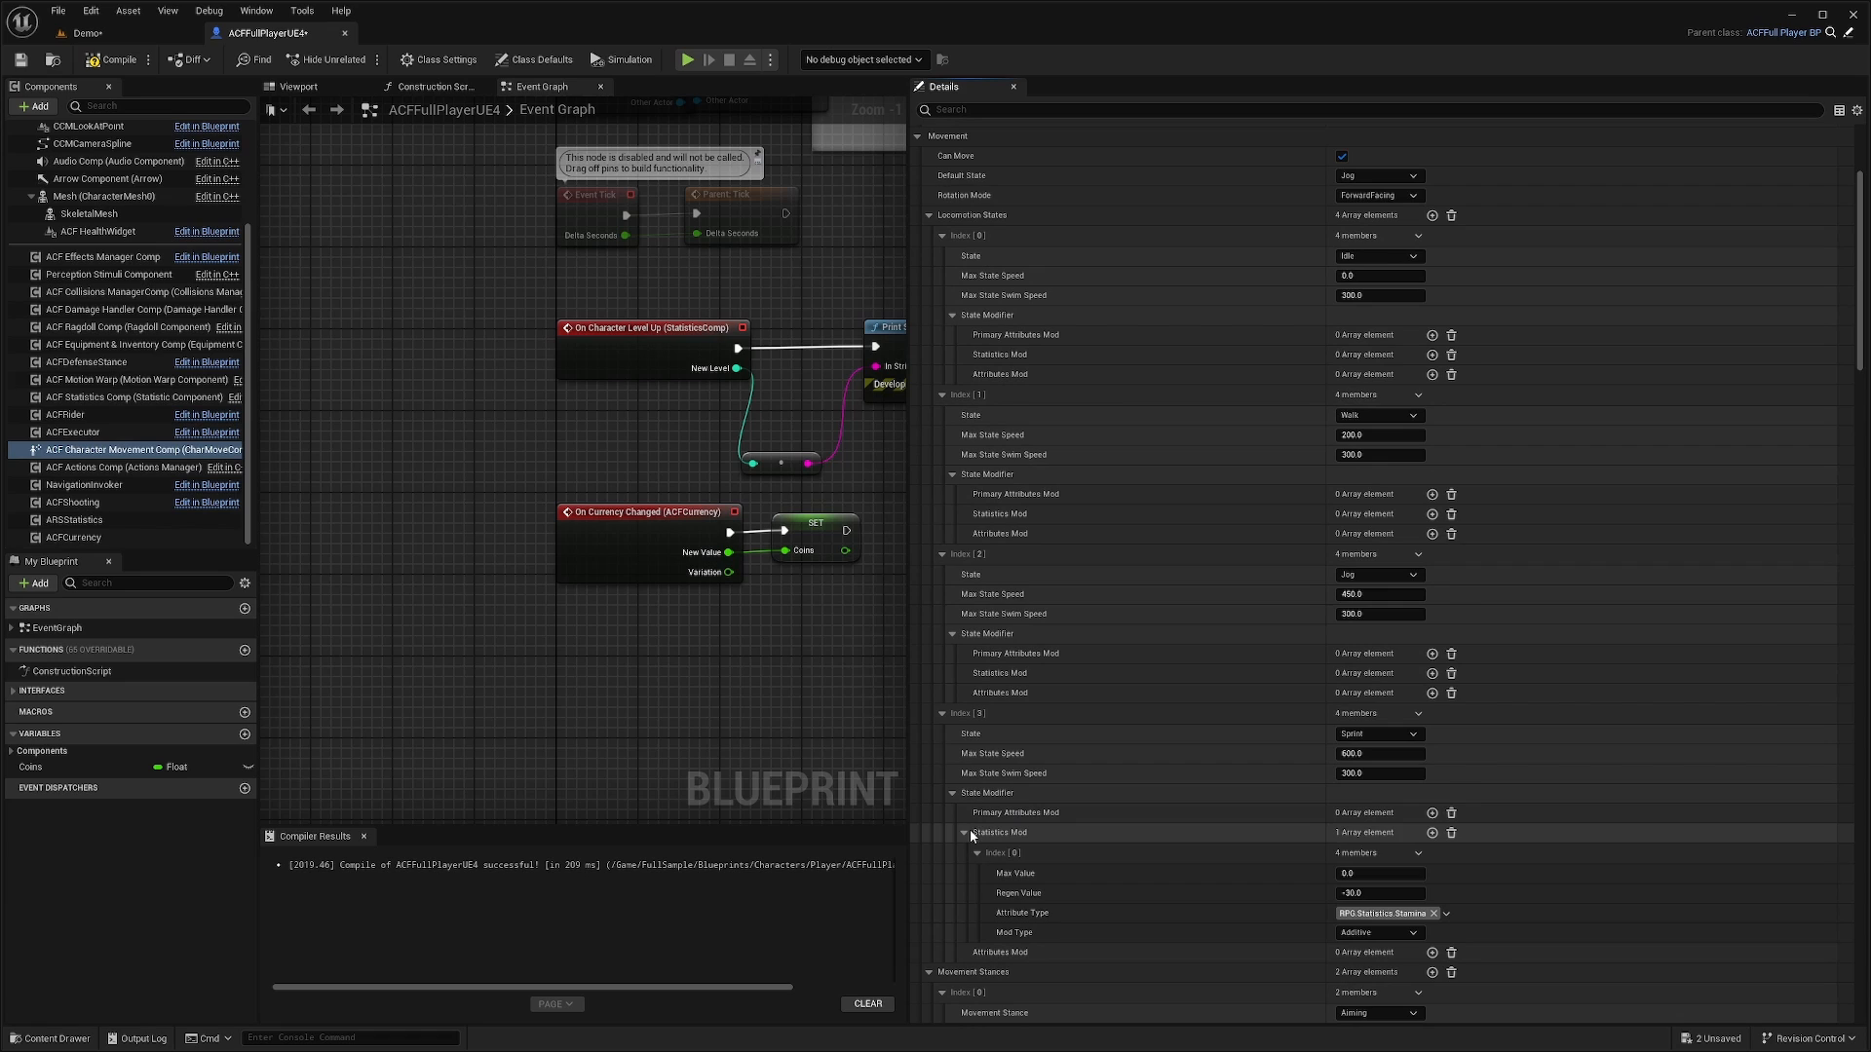
{"action": "scroll", "scroll_direction": "down", "scroll_amount": 3}
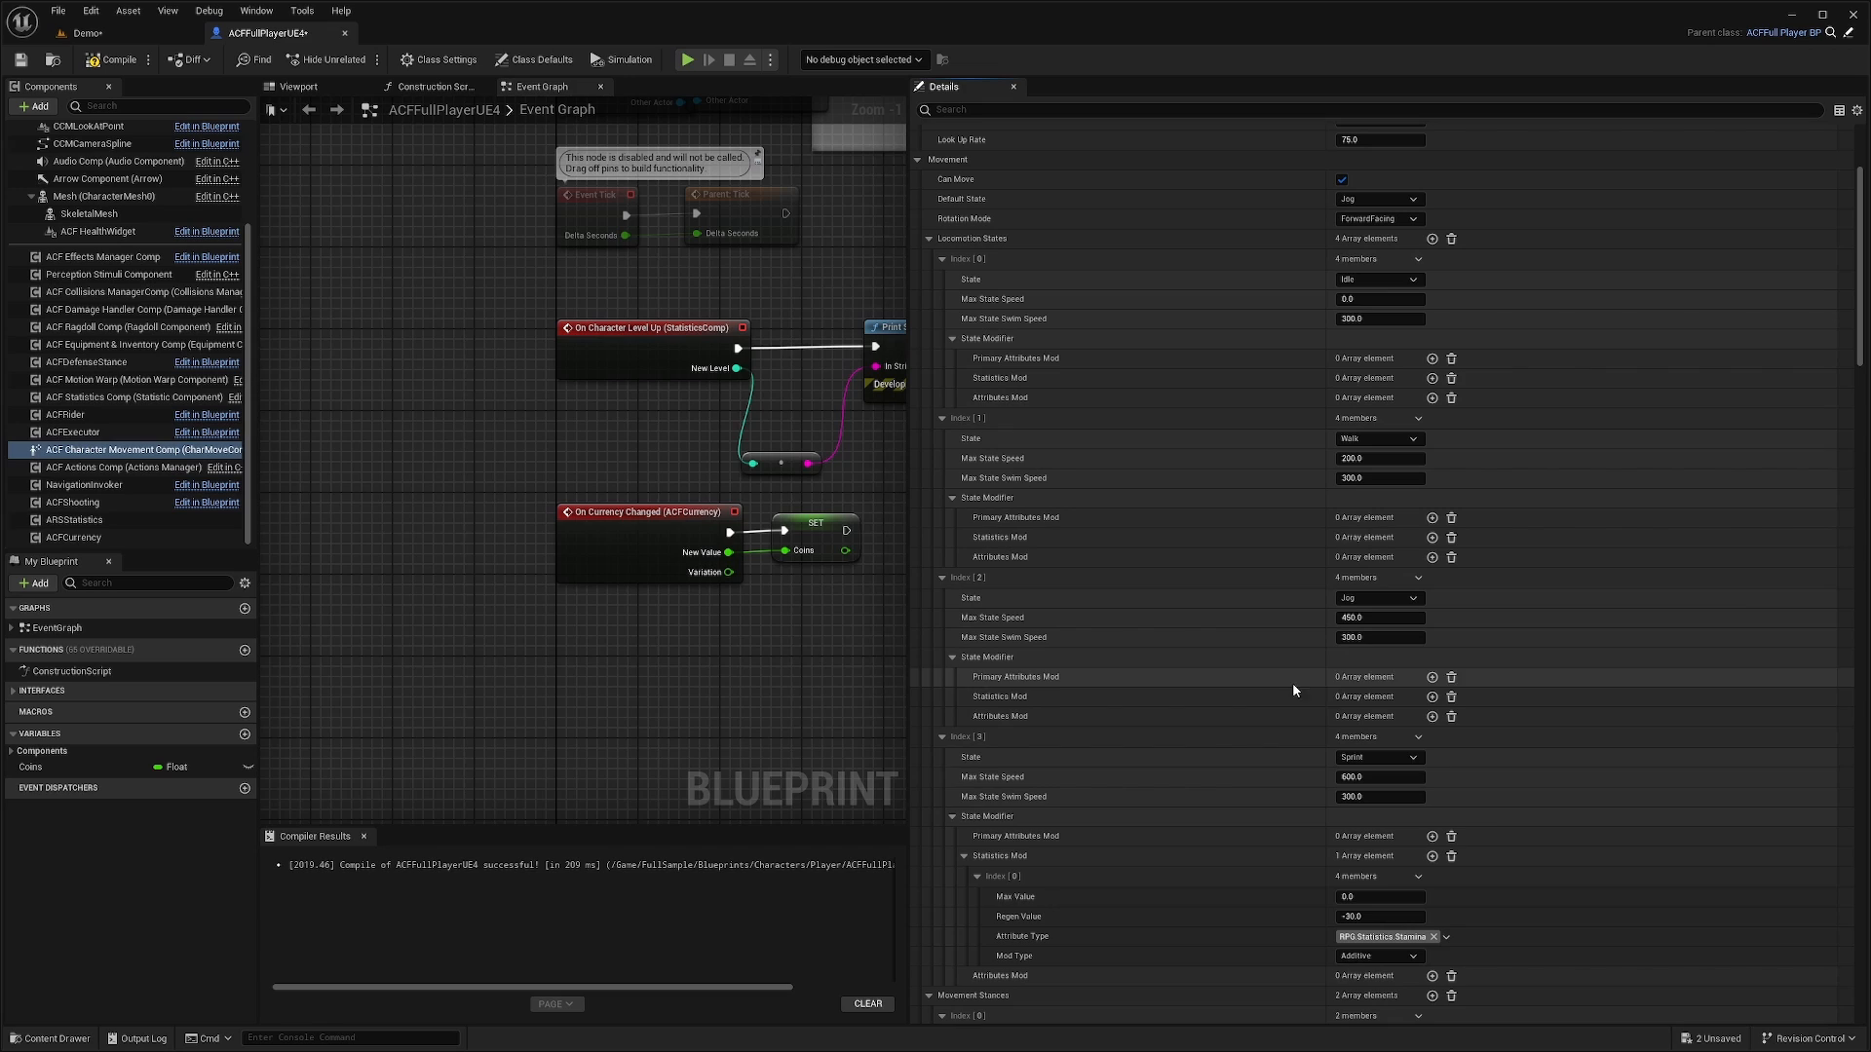
{"action": "left_click", "coordinate": [953, 695]}
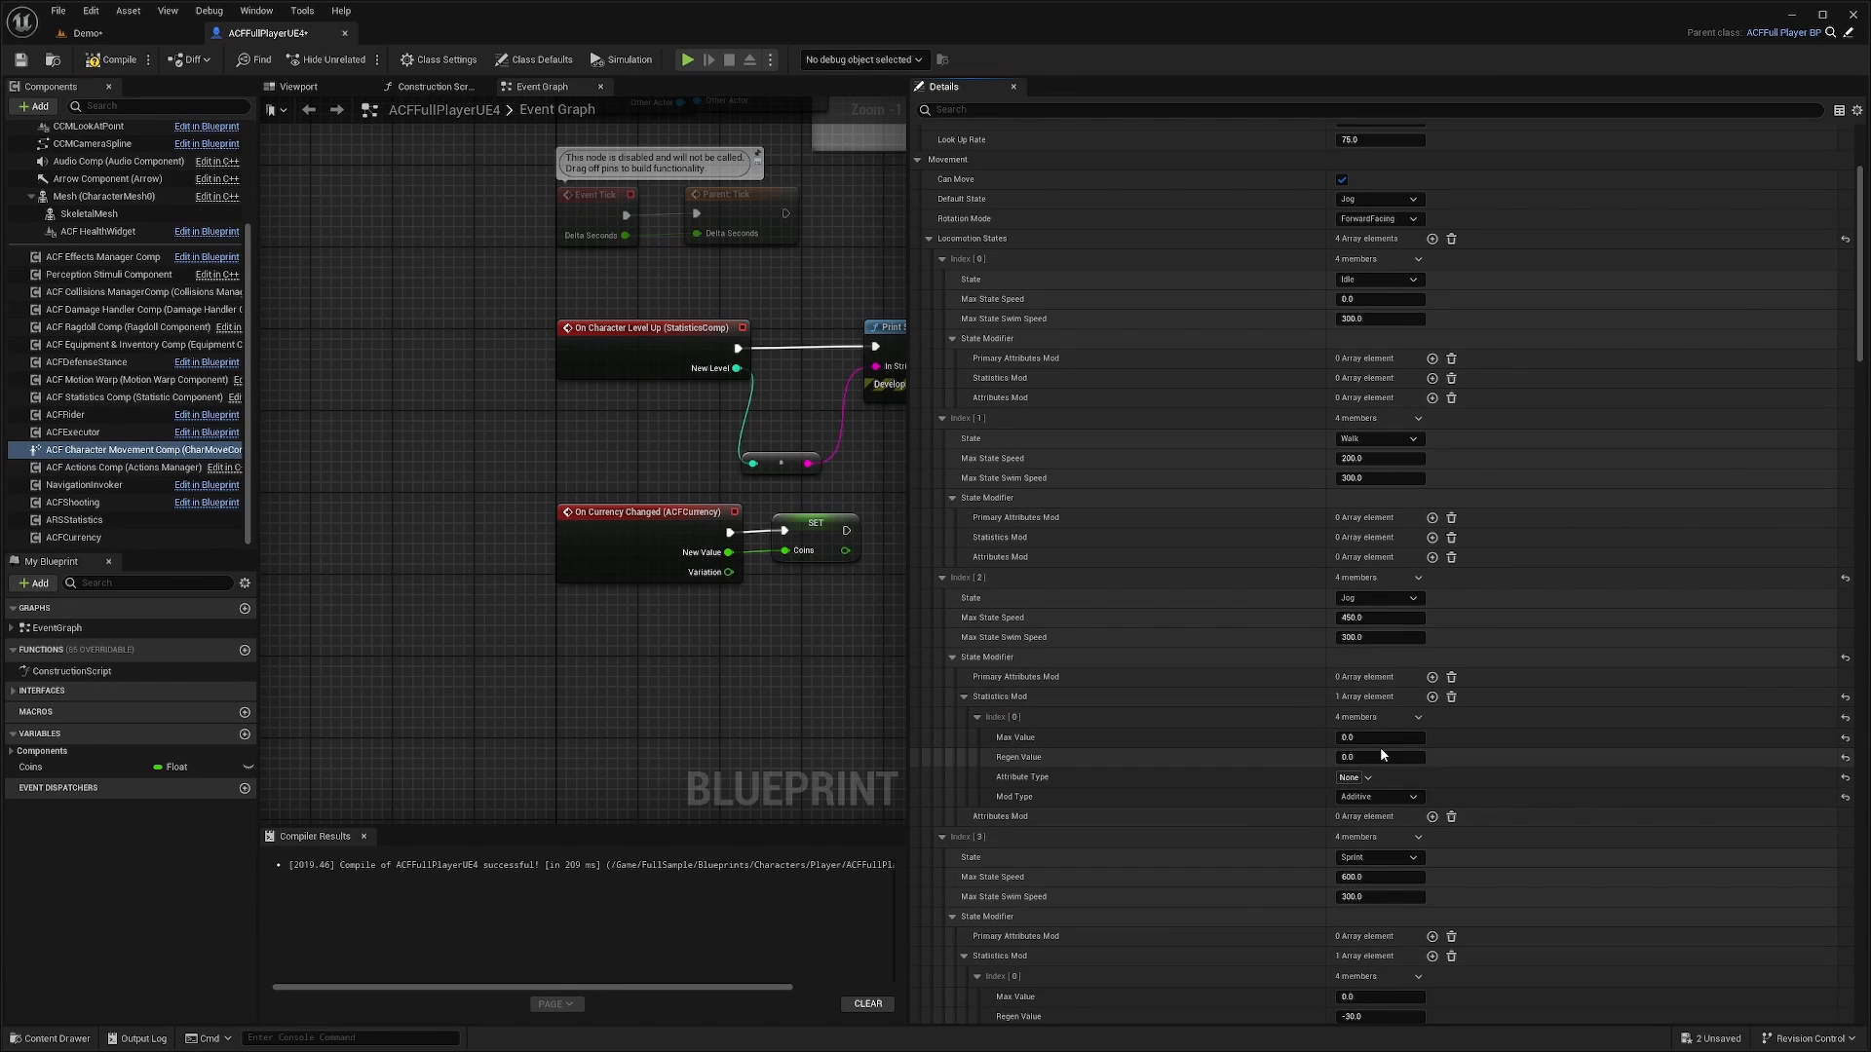
{"action": "left_click", "coordinate": [1377, 756]}
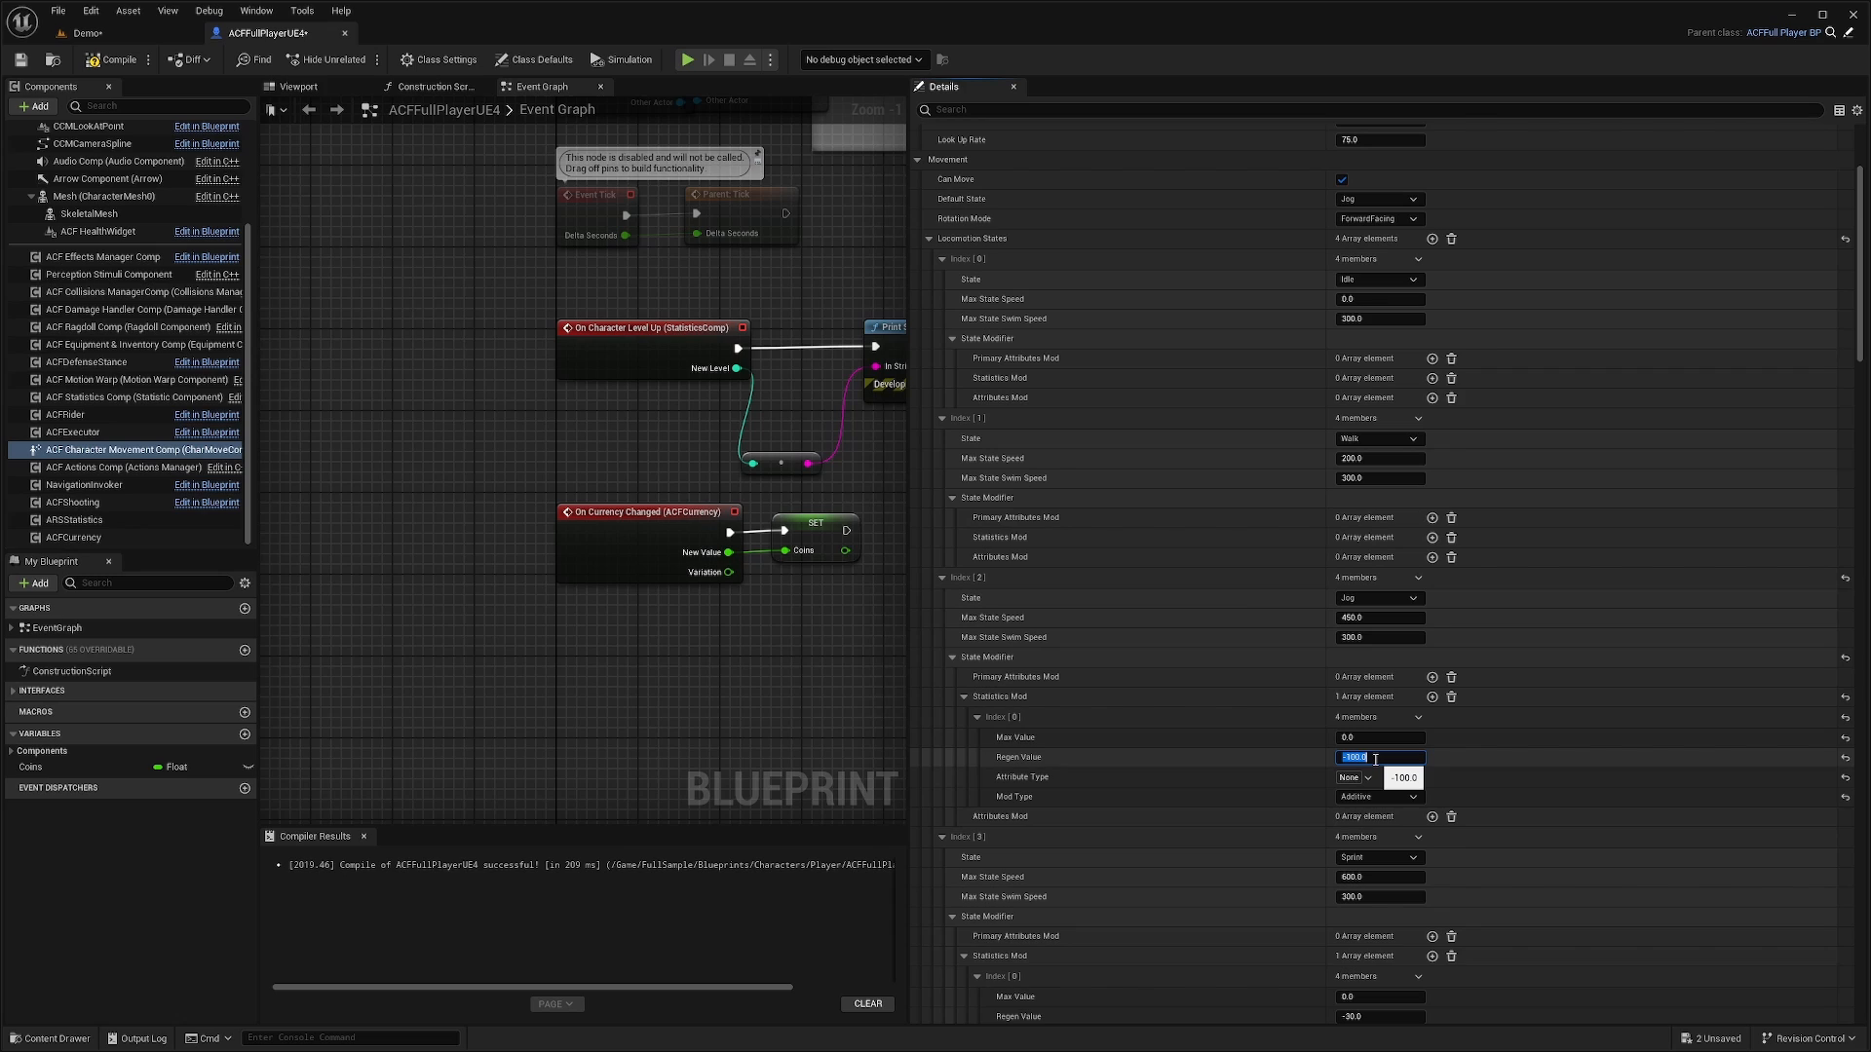
{"action": "left_click", "coordinate": [1355, 777]}
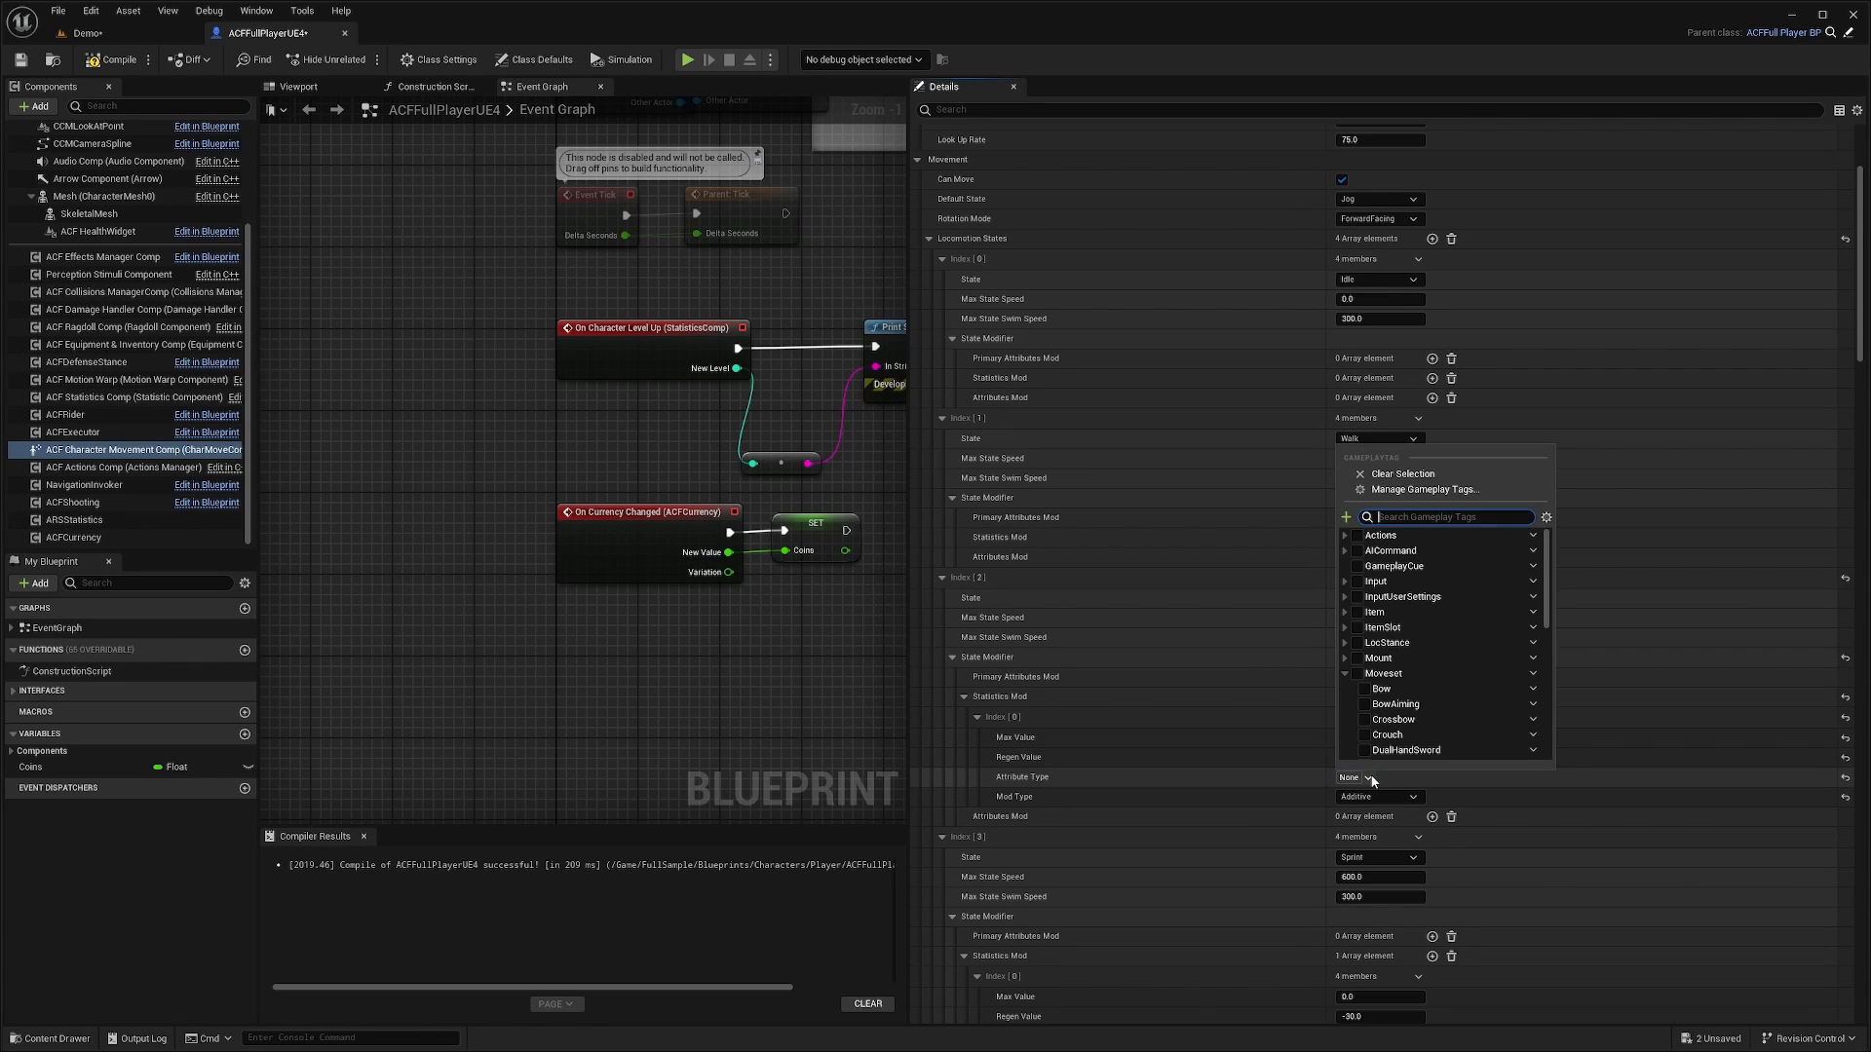
{"action": "type", "text": "stam"}
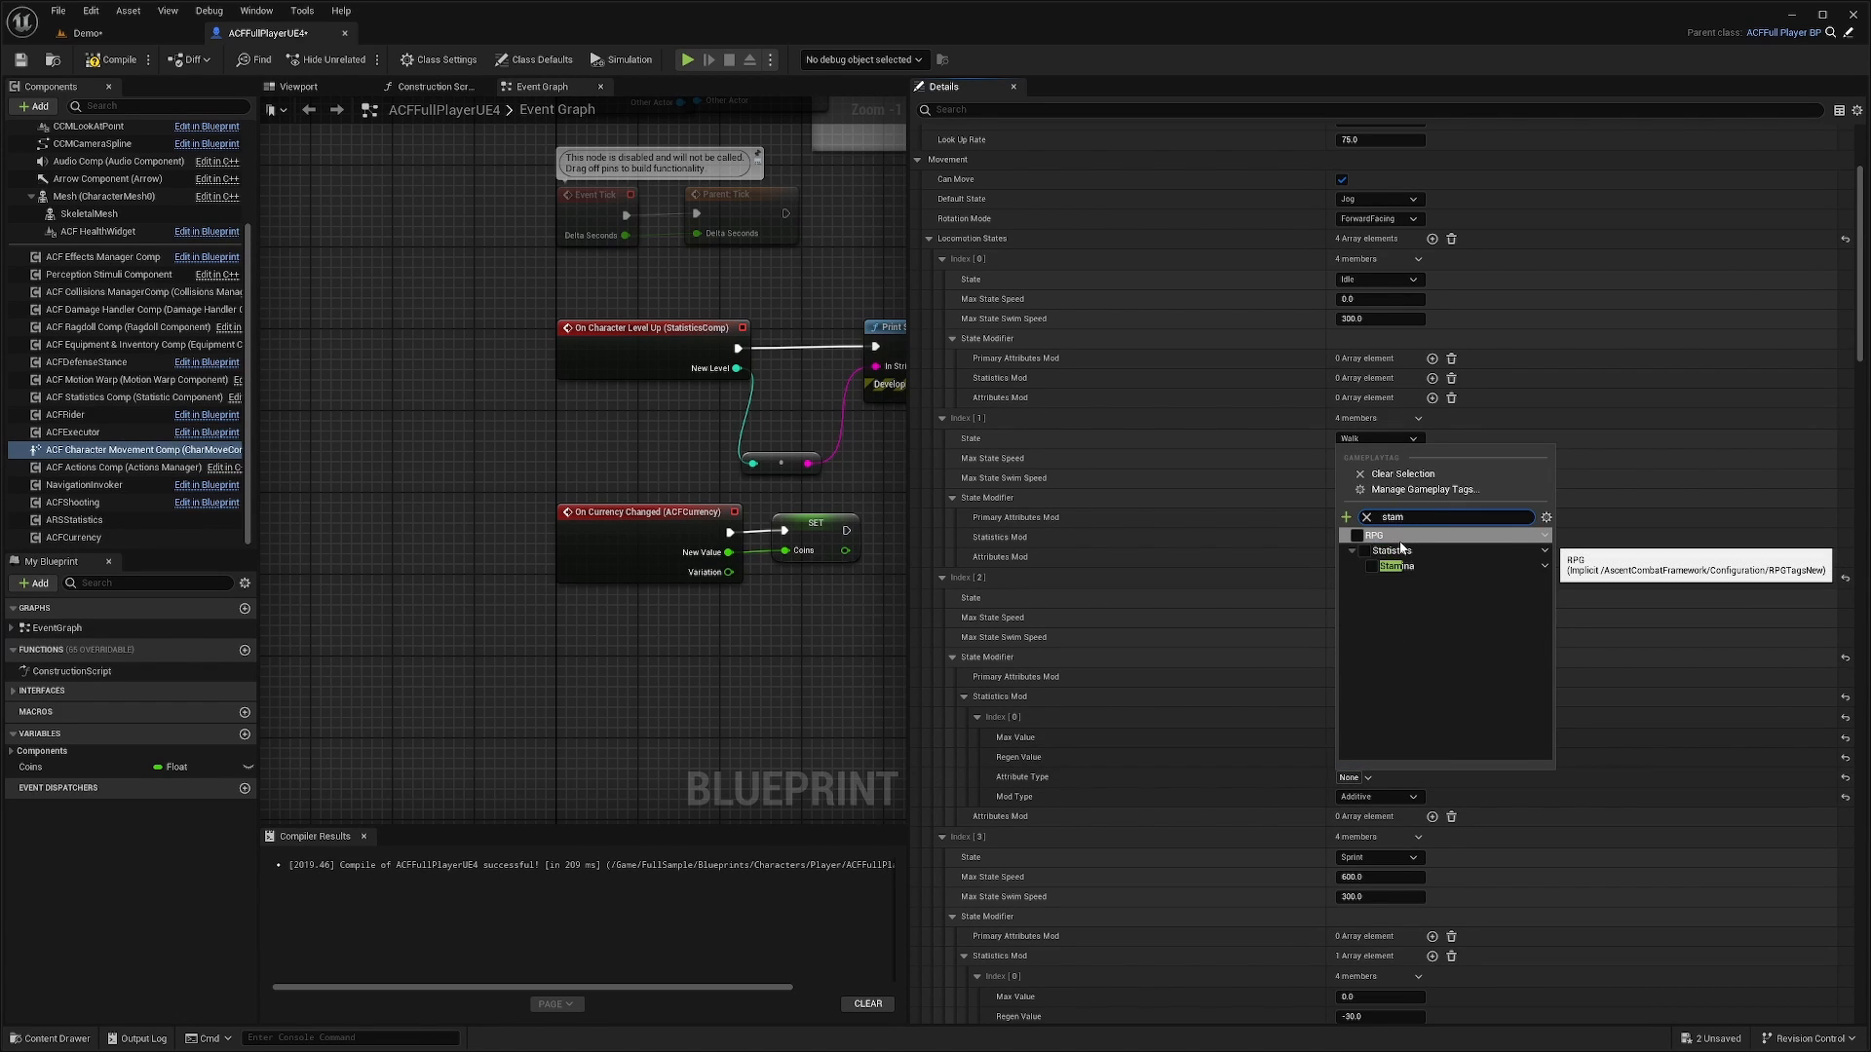
{"action": "left_click", "coordinate": [1394, 565]}
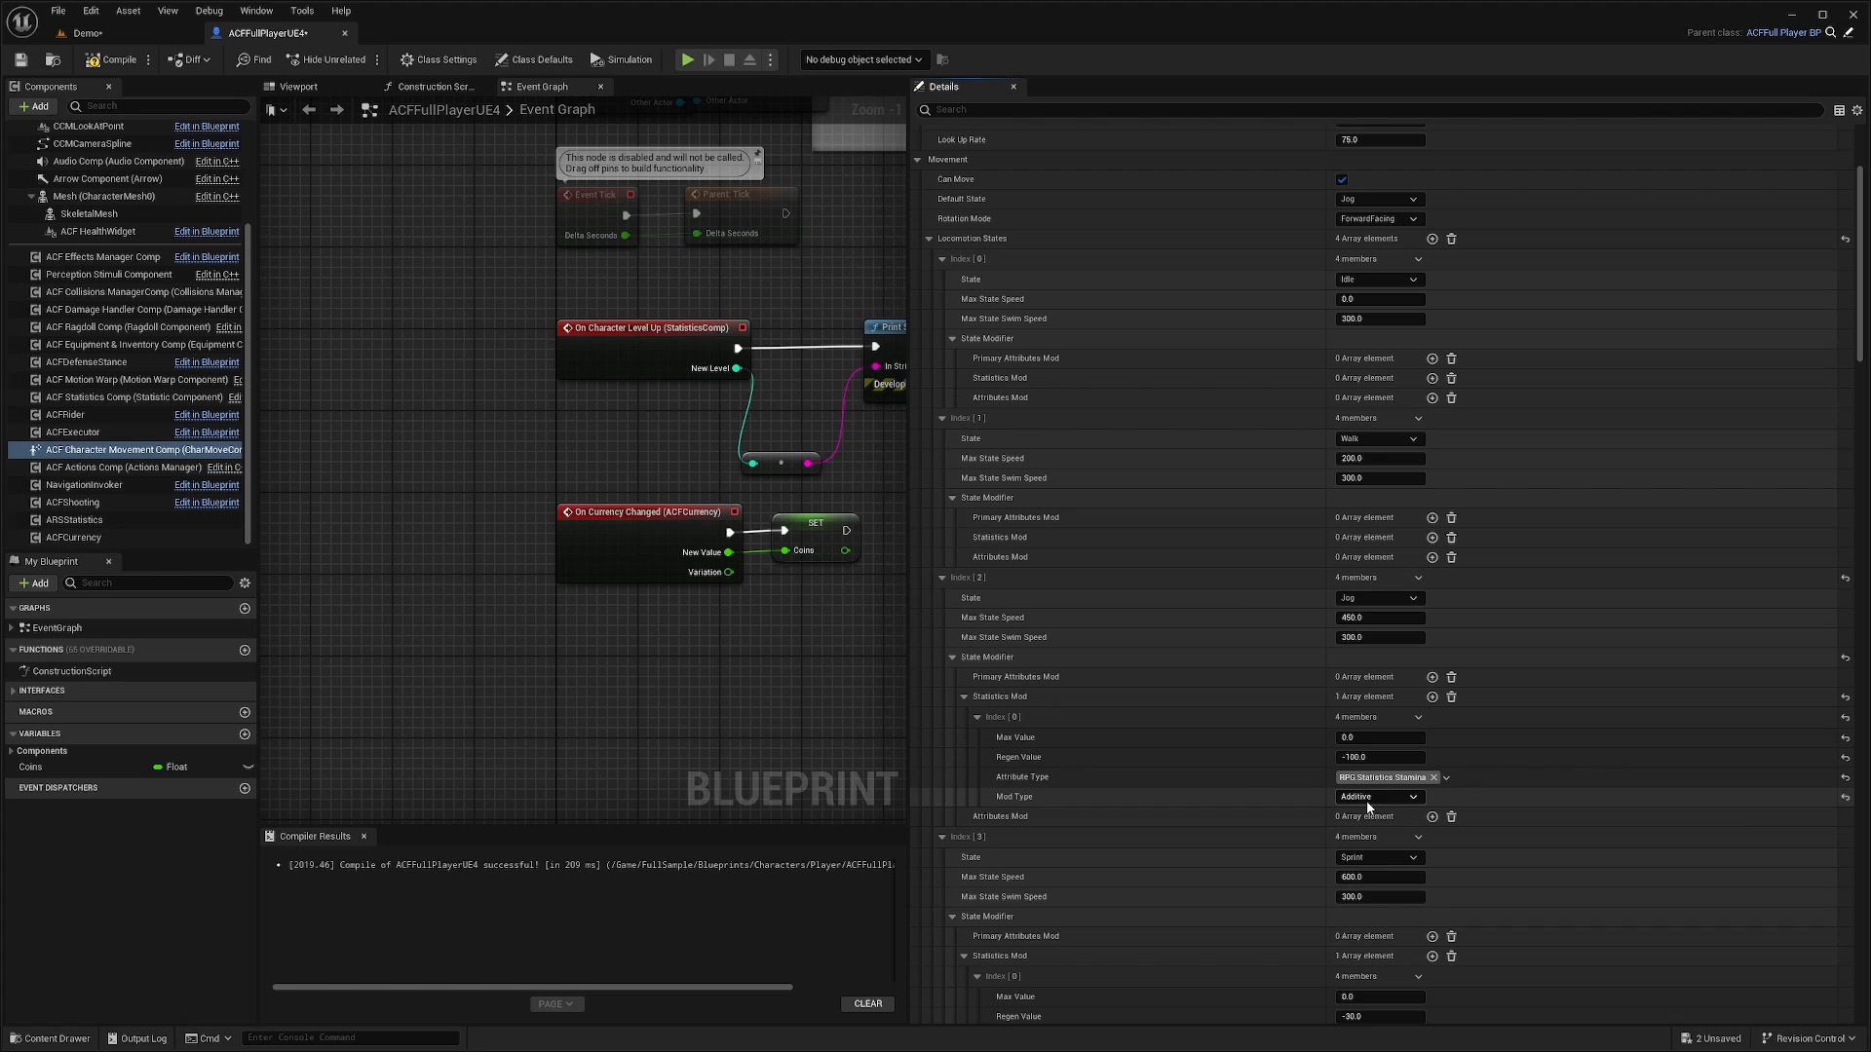
{"action": "left_click", "coordinate": [84, 33]}
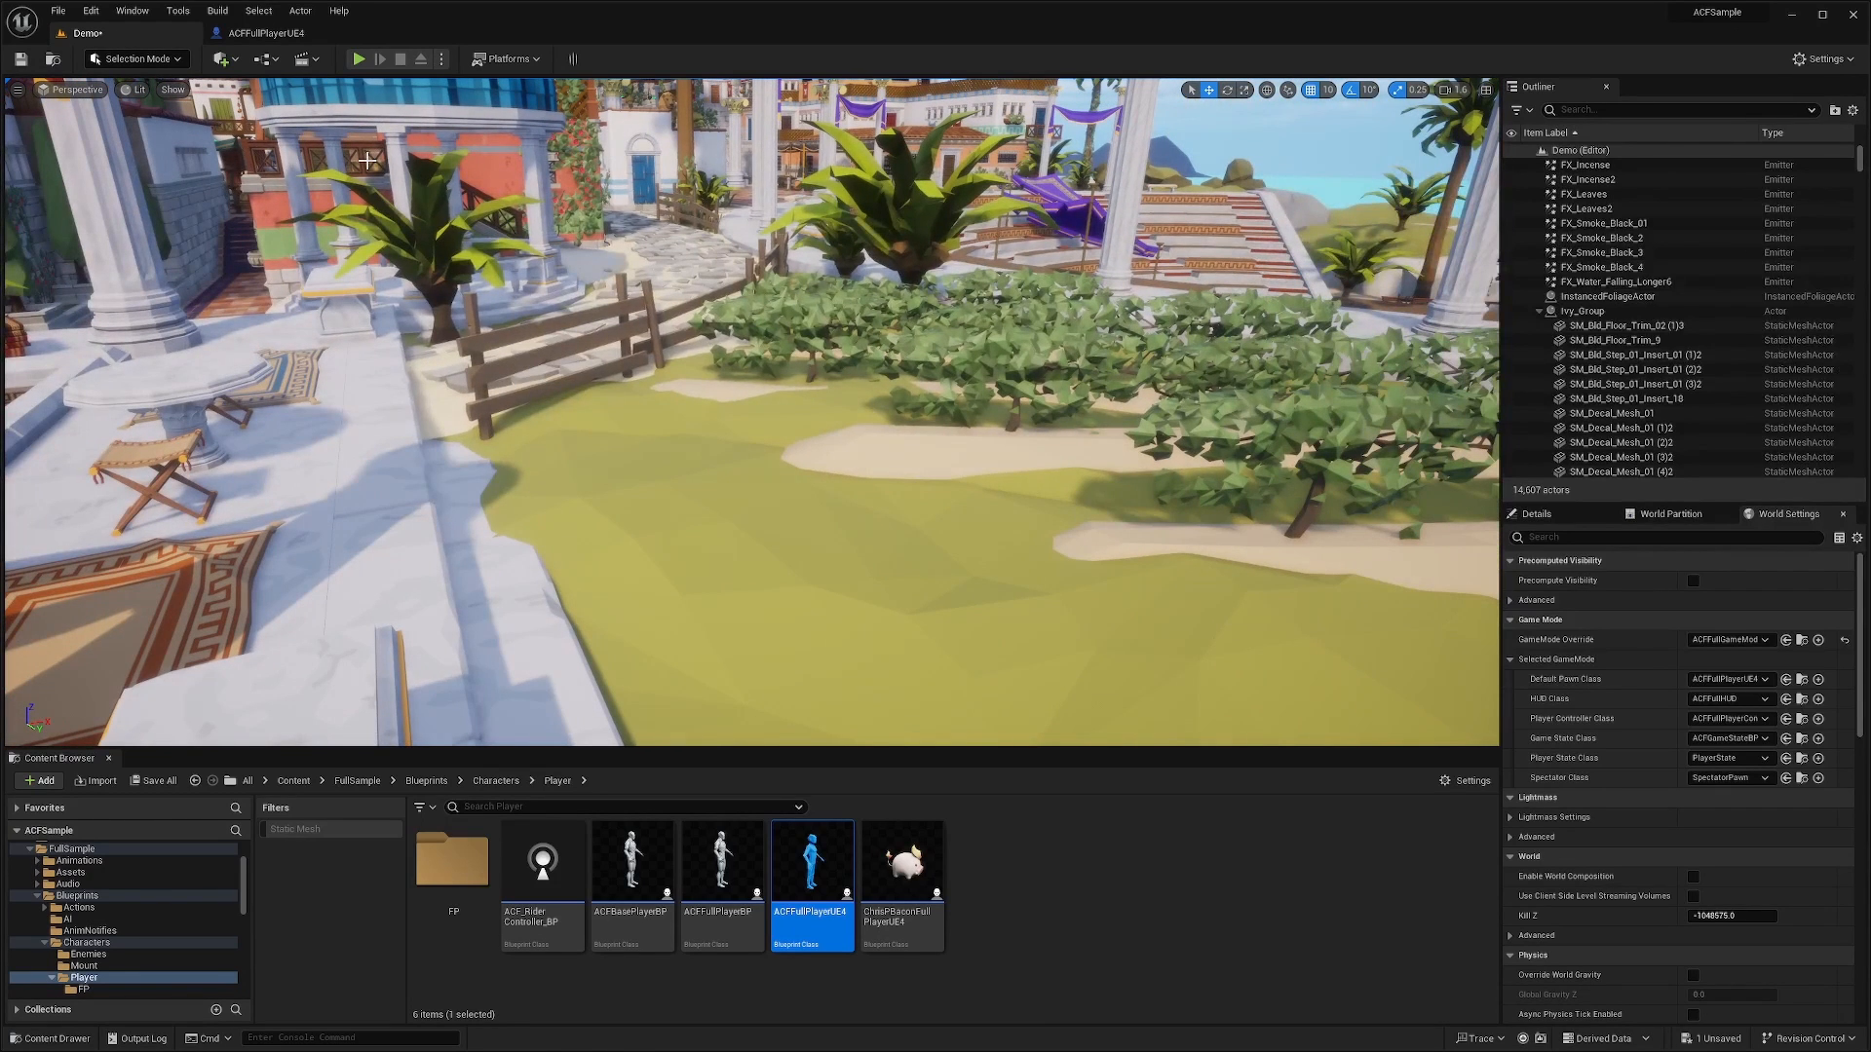
Return to the blueprint, clear Jog's Statistics Mod and begin editing Sprint's Max State Speed.
{"action": "left_click", "coordinate": [358, 58]}
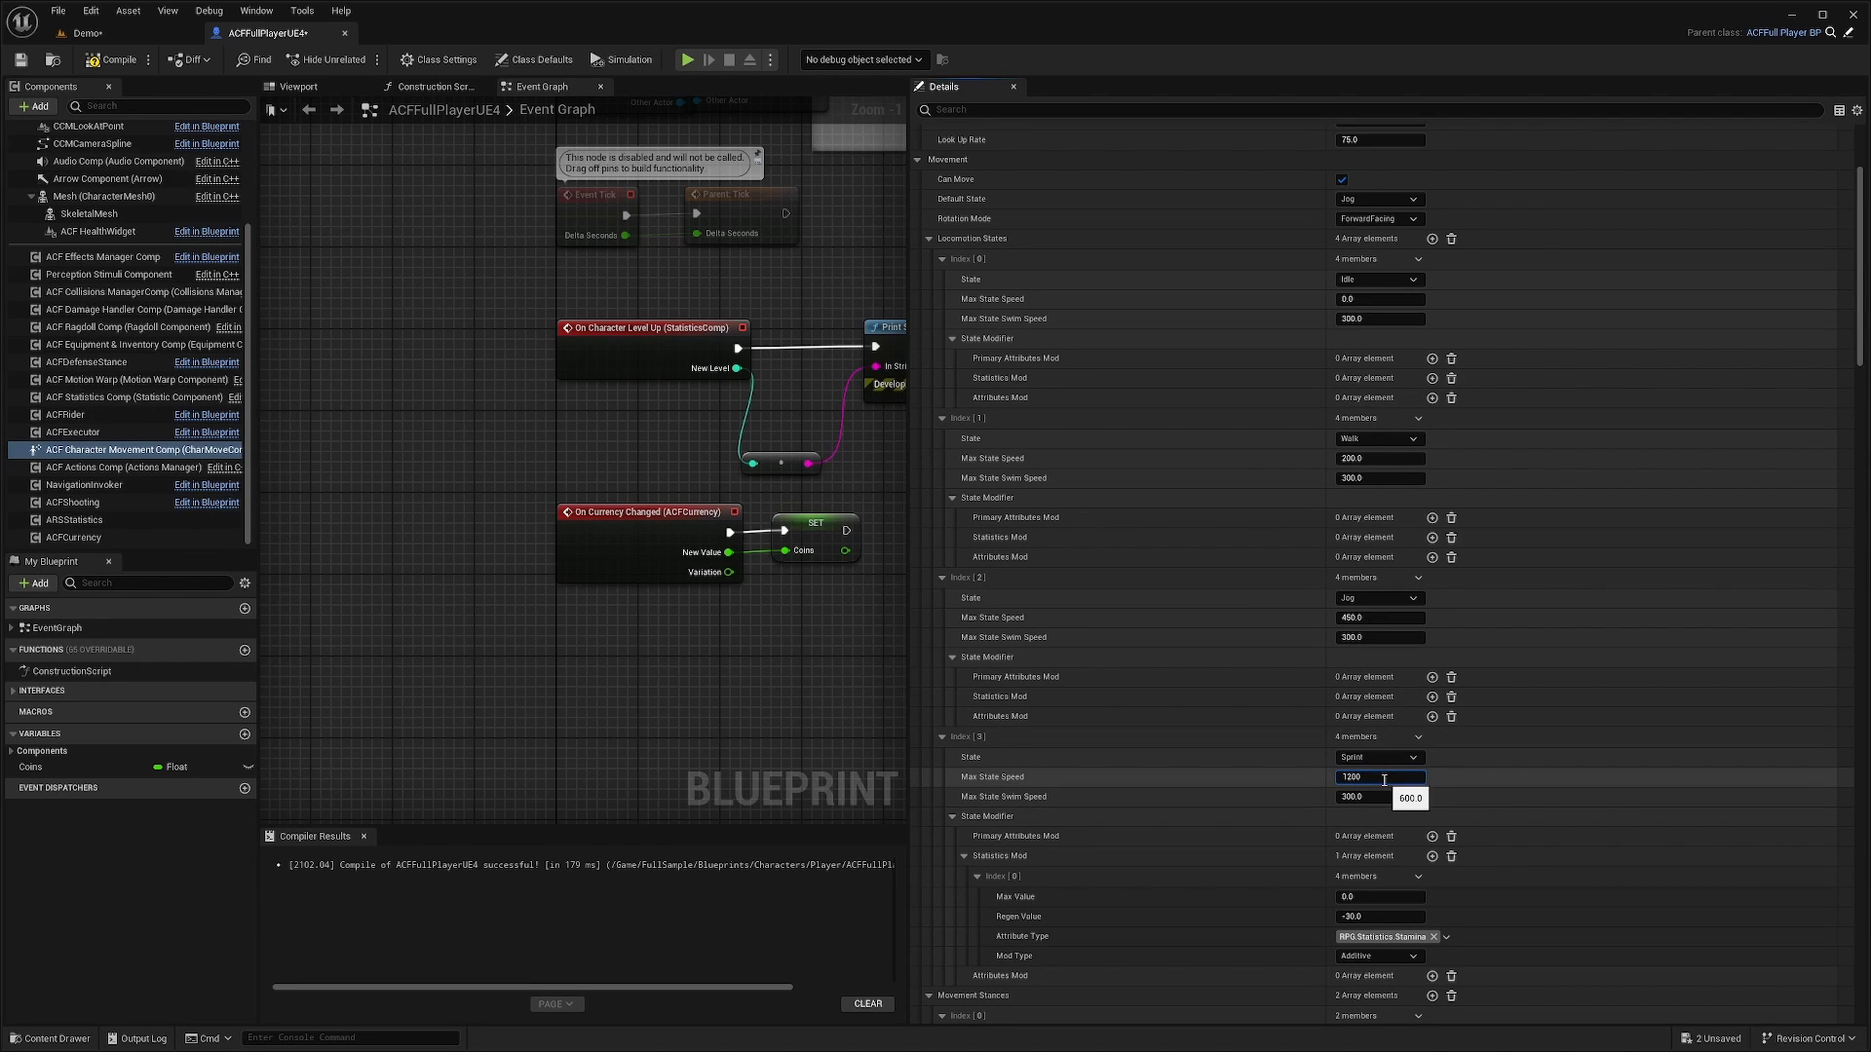
Set Sprint's Max State Speed to 2000 and playtest the faster sprint in the Demo level.
{"action": "type", "text": "2000.0"}
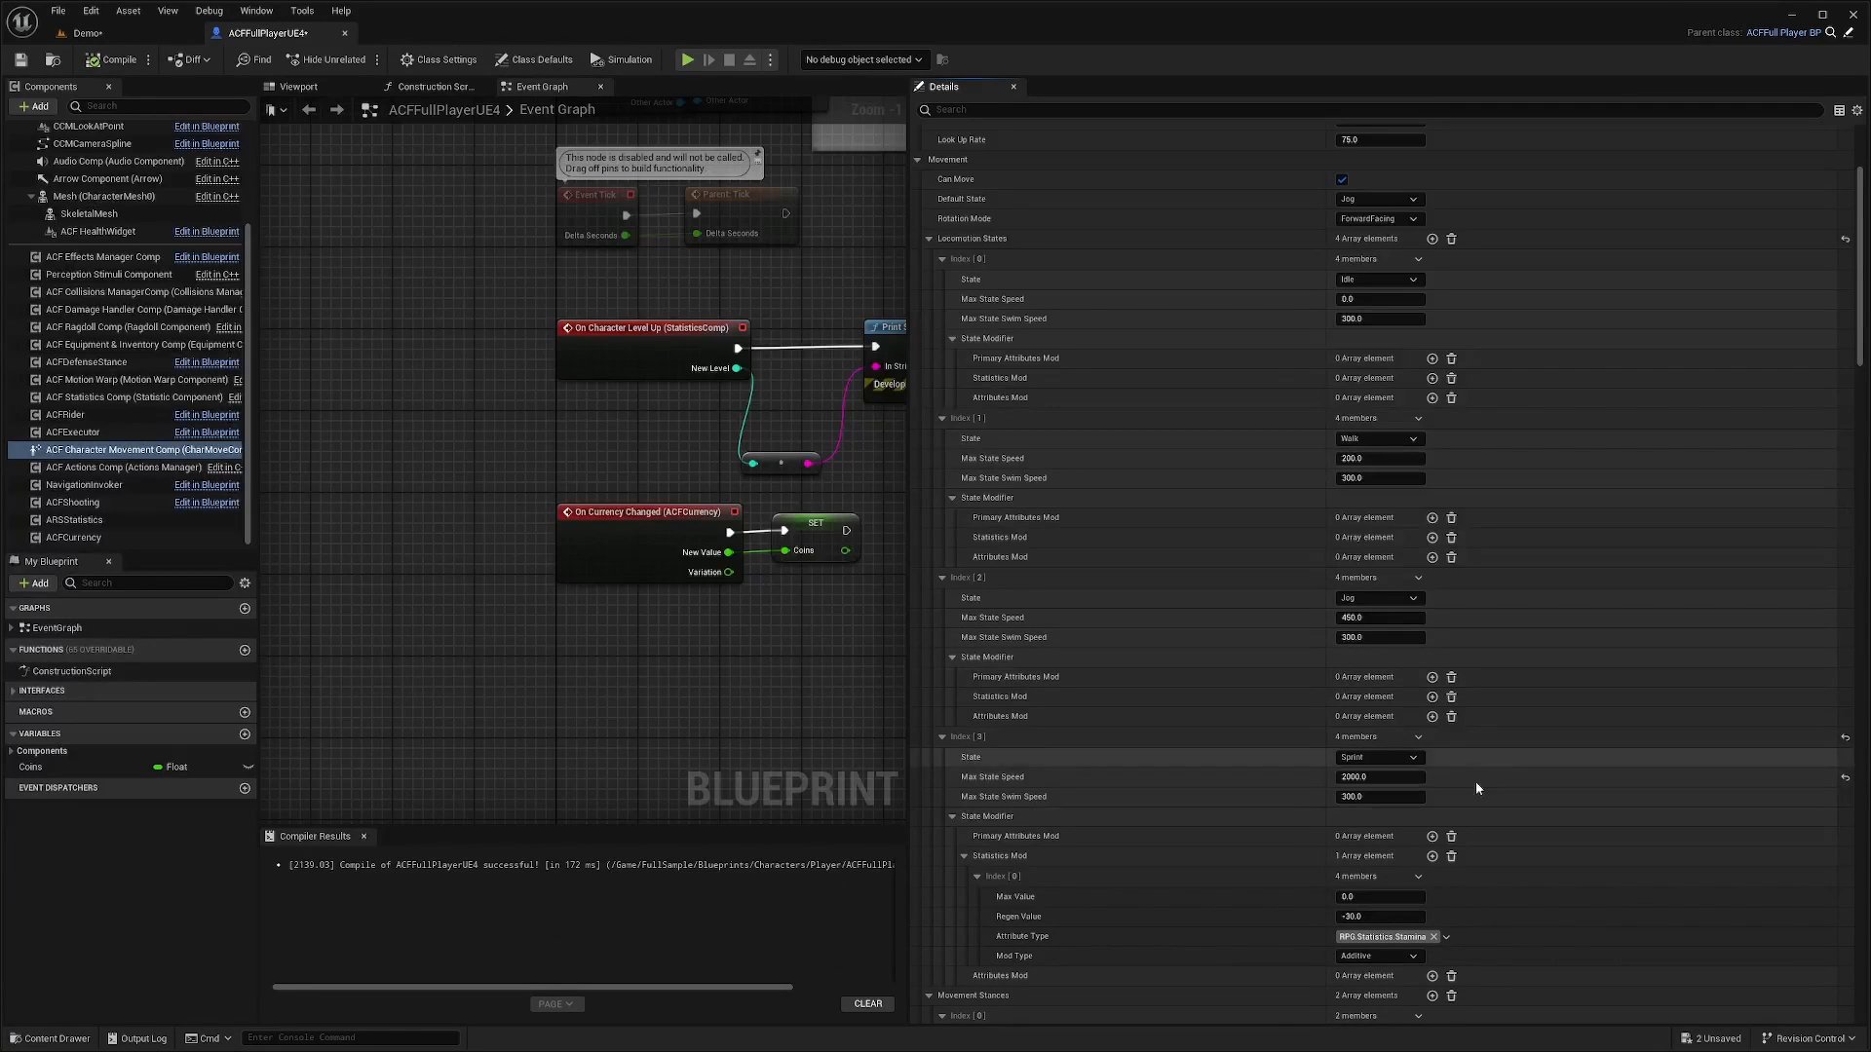
{"action": "mouse_move", "coordinate": [1054, 509]}
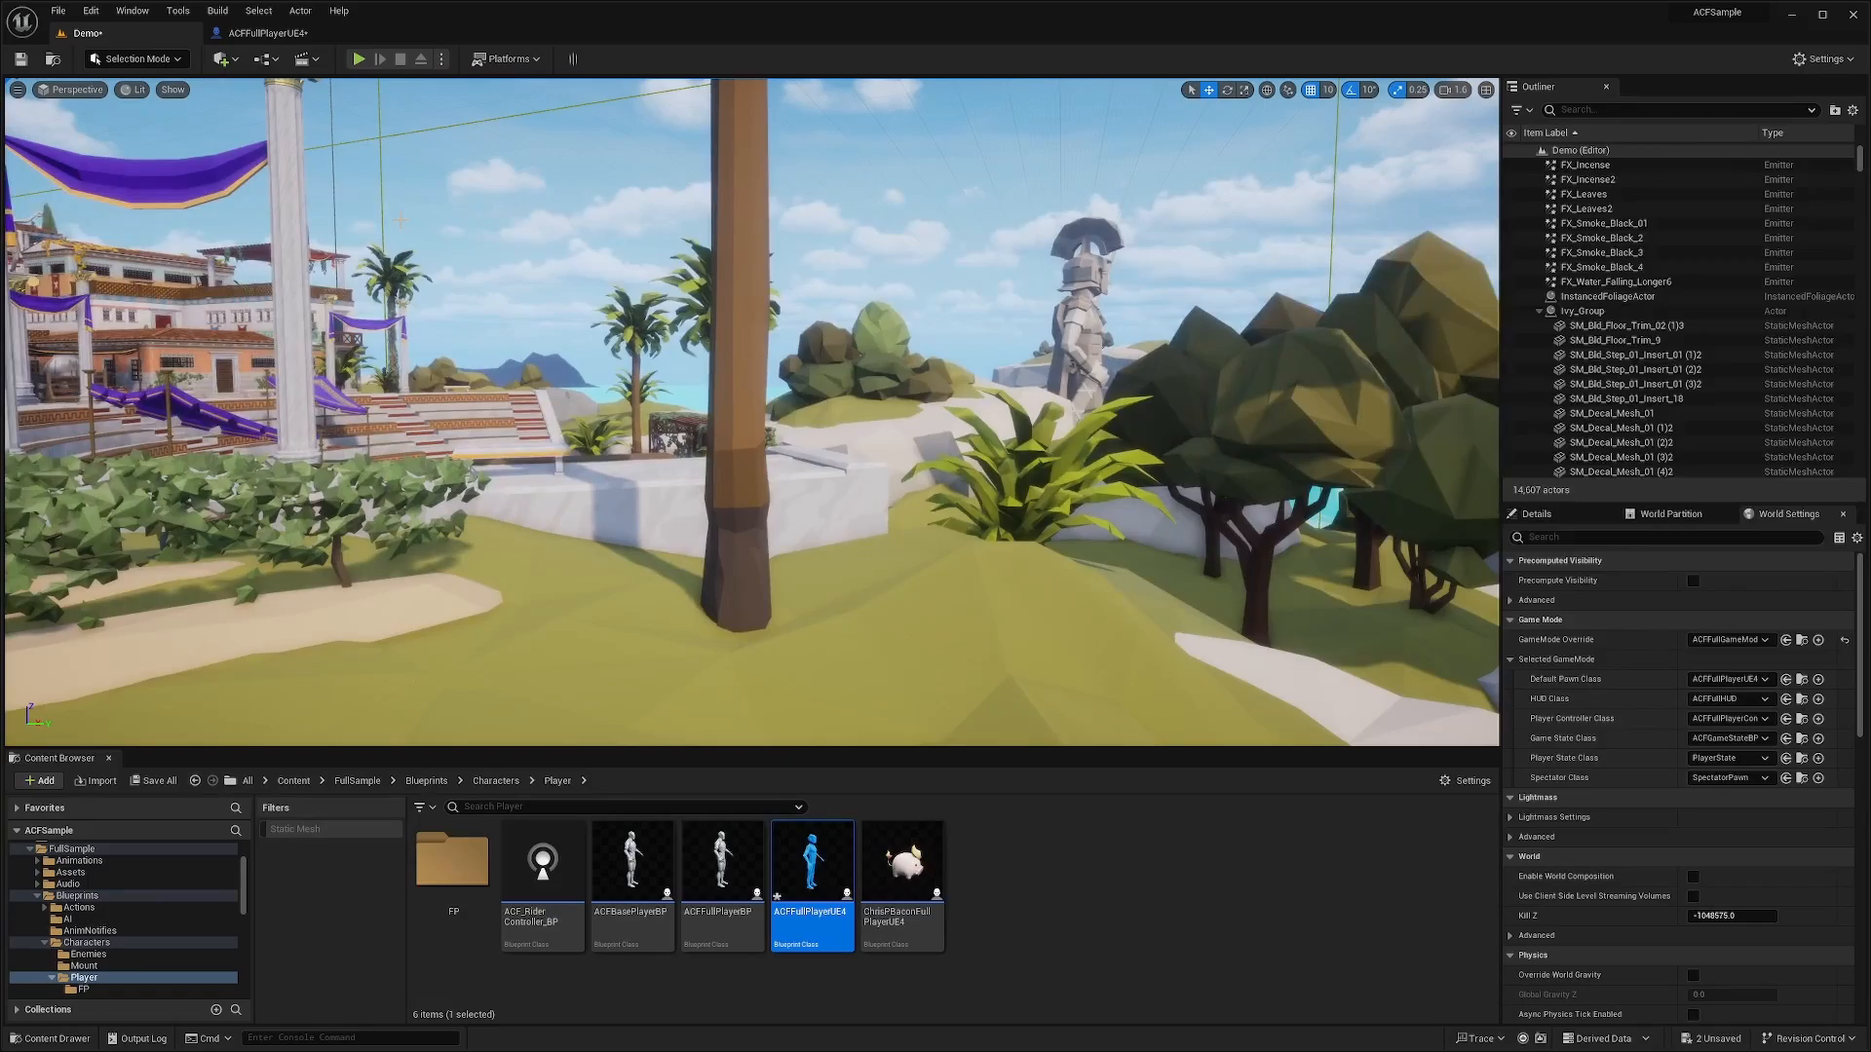
{"action": "left_click", "coordinate": [359, 59]}
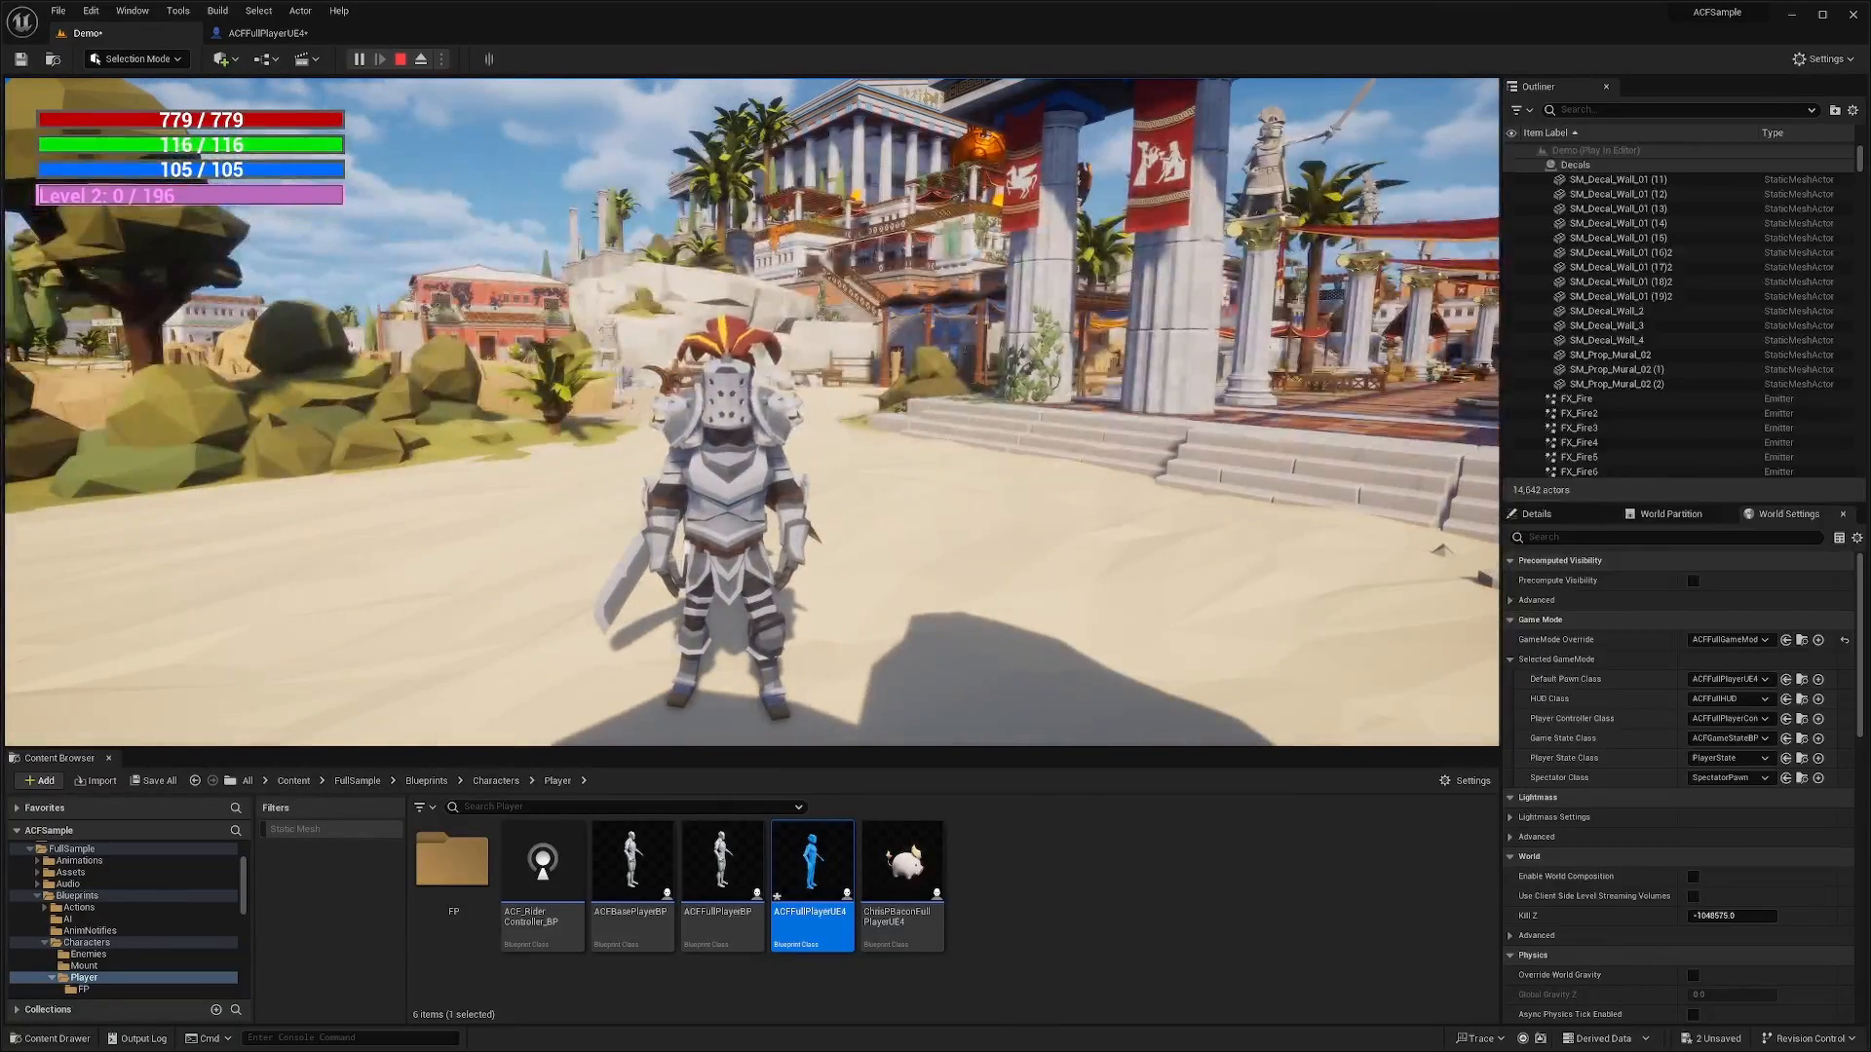
{"action": "double_click", "coordinate": [810, 859]}
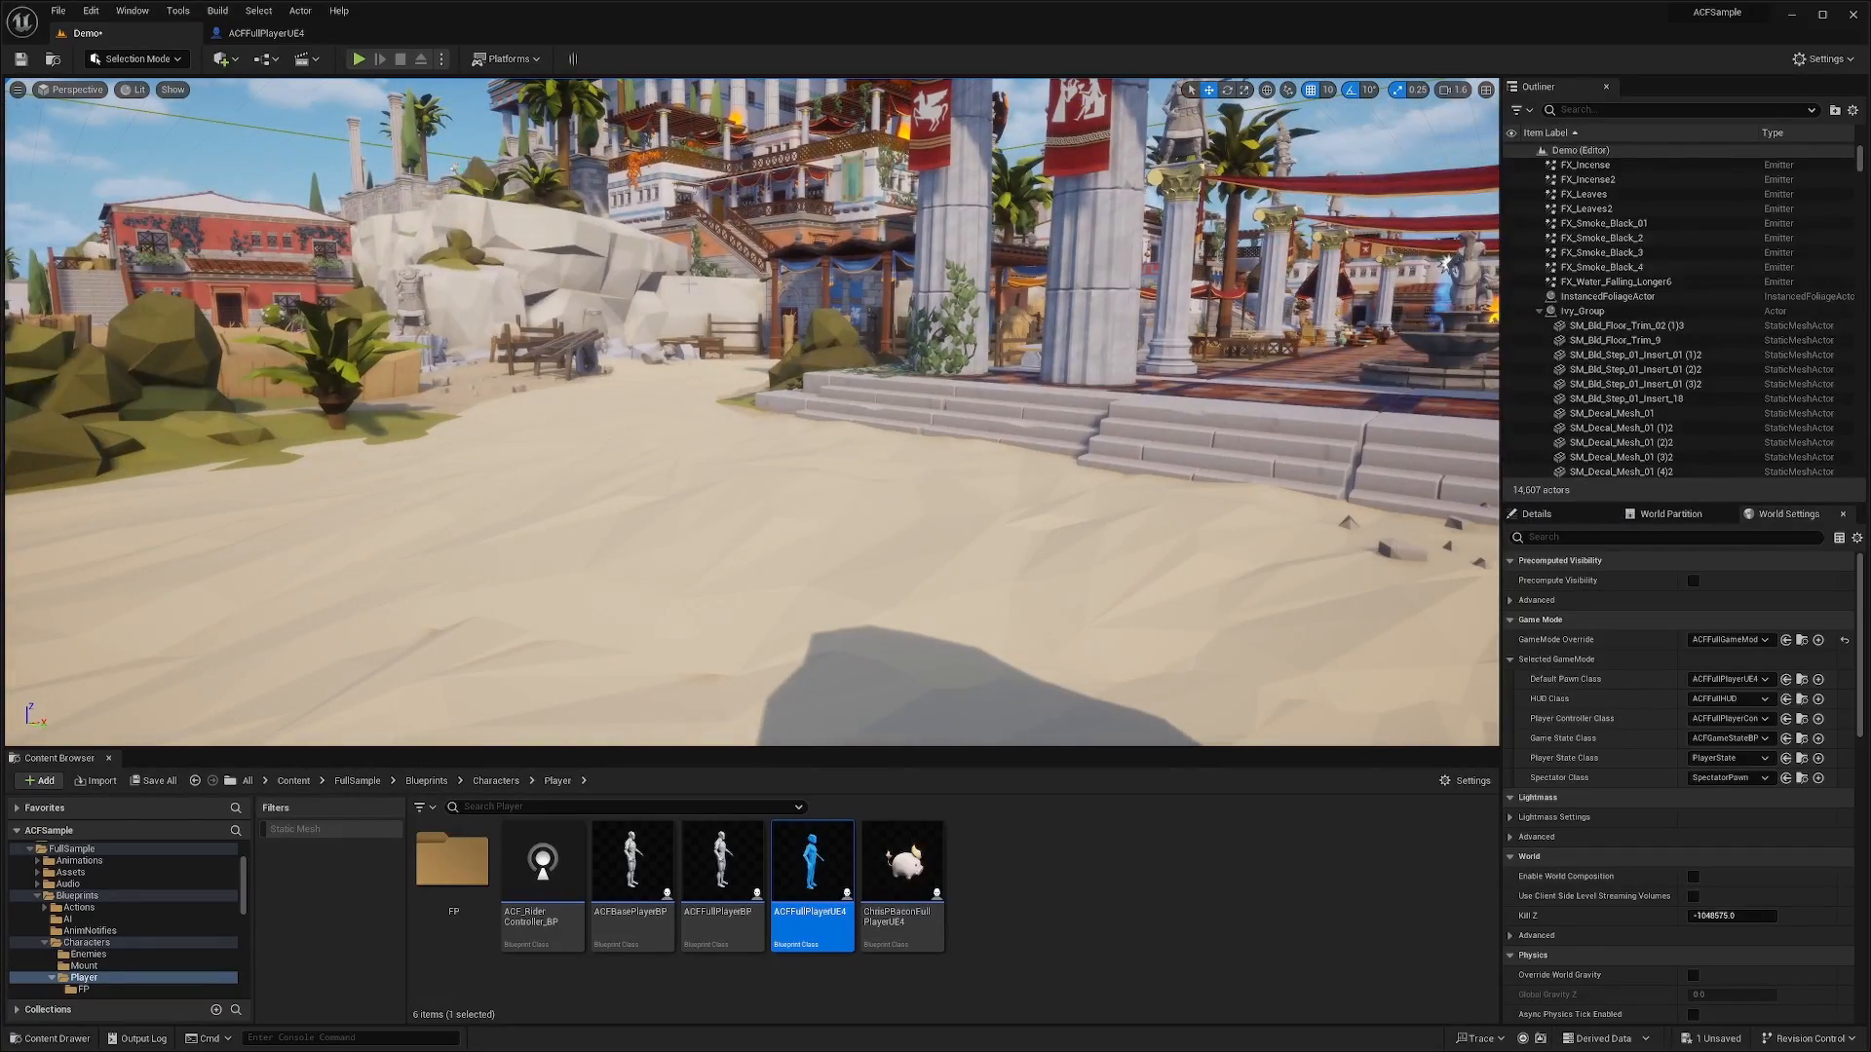
{"action": "left_click", "coordinate": [359, 58]}
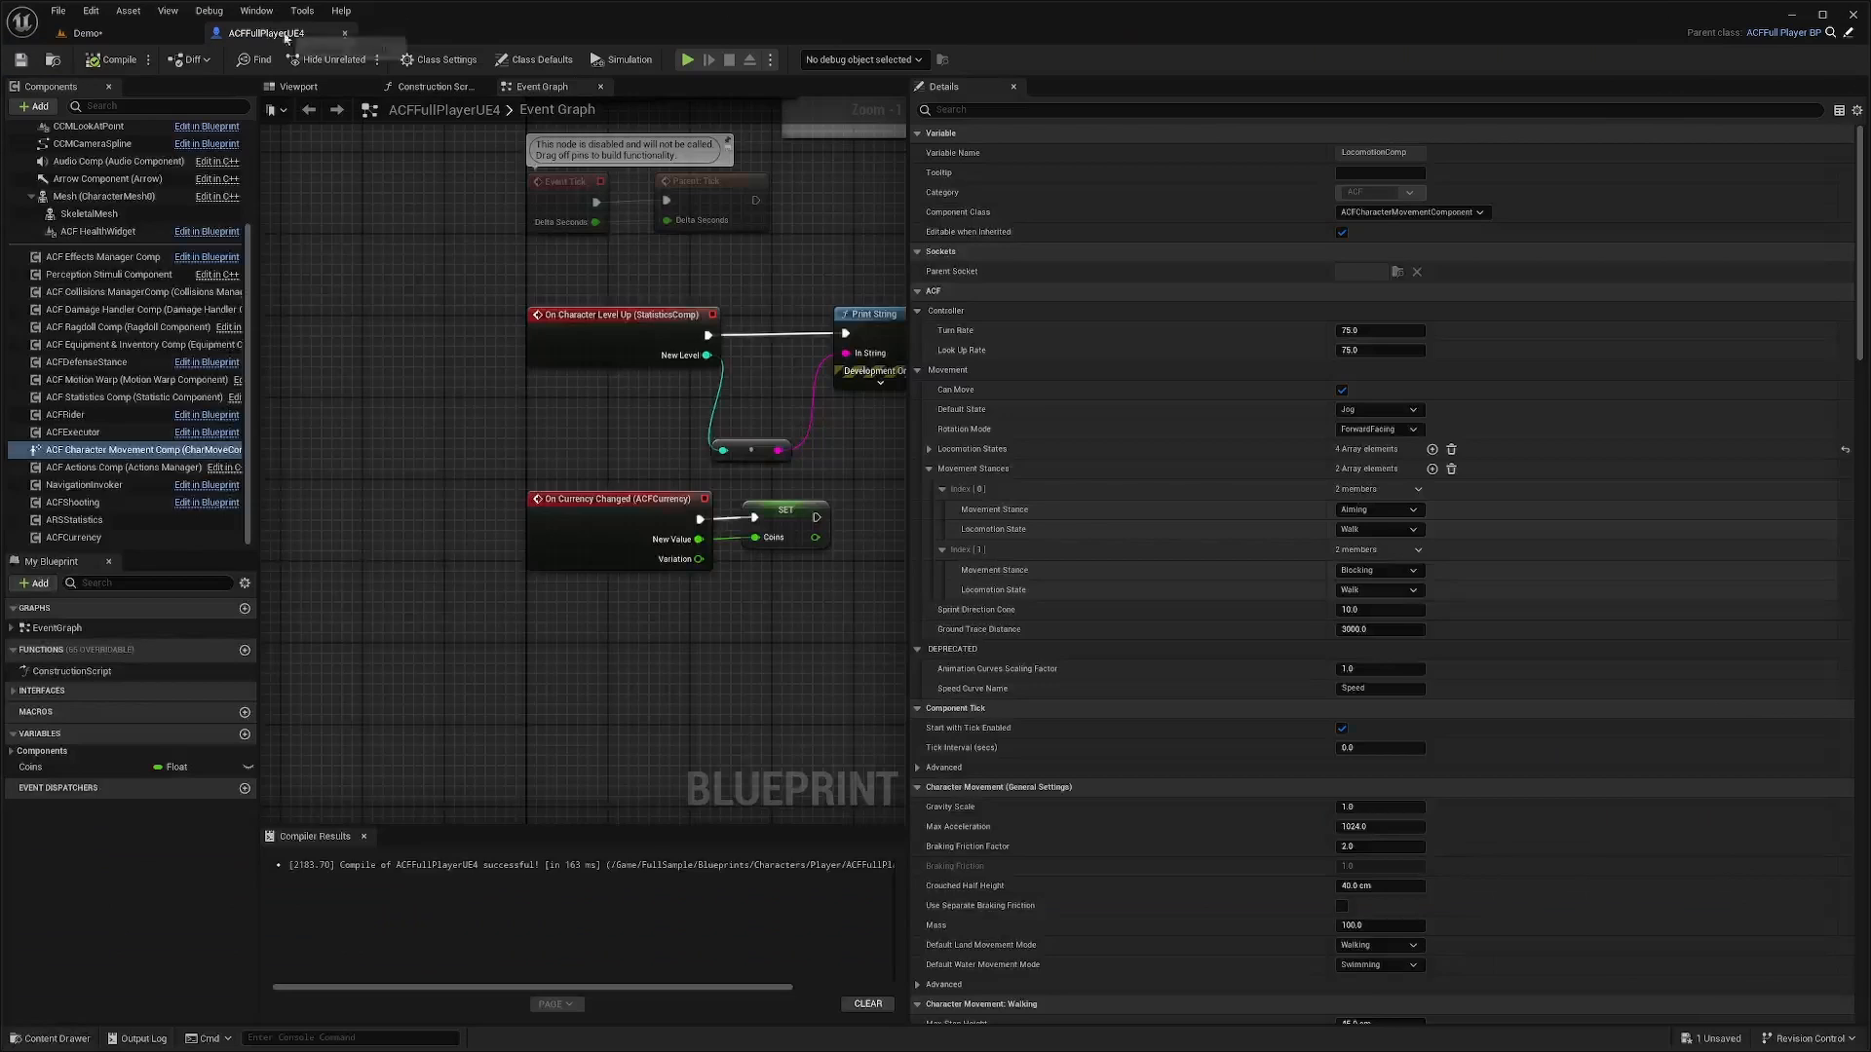
{"action": "mouse_move", "coordinate": [972, 467]}
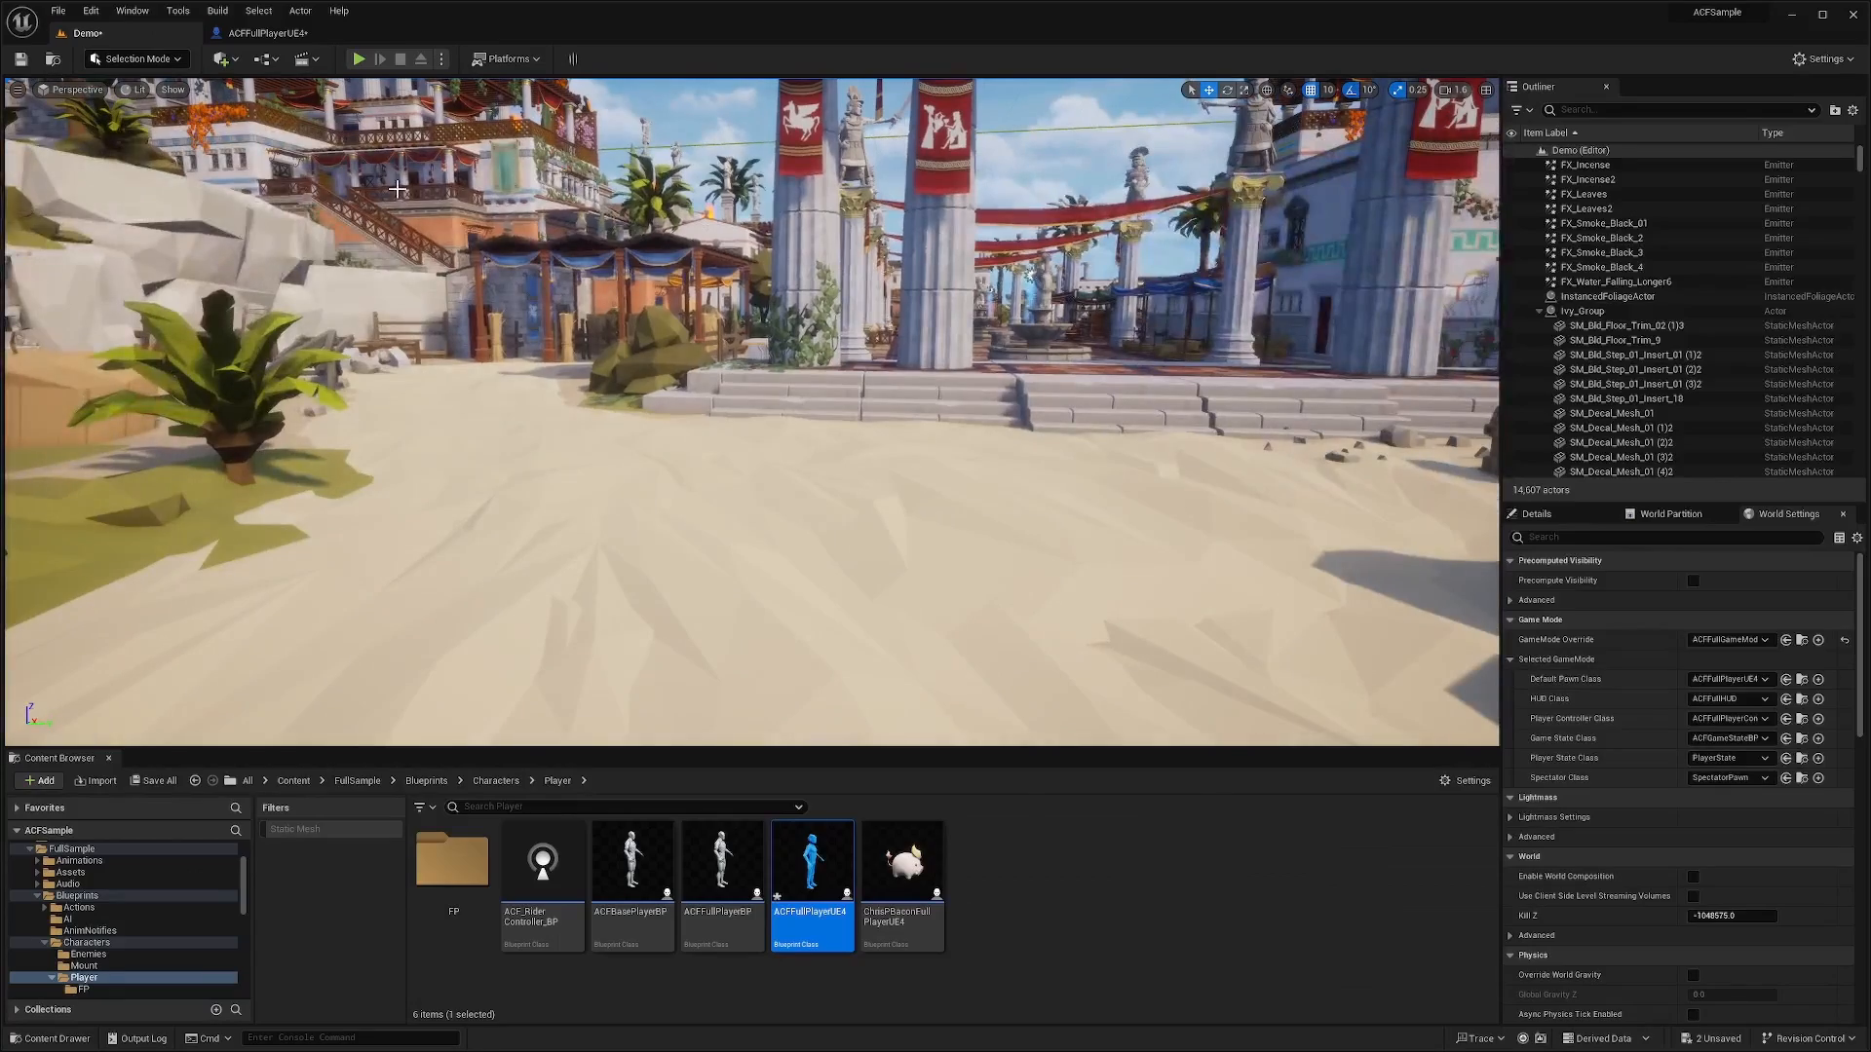
Playtest the Aiming stance using the Jog locomotion state, then return to the blueprint.
{"action": "left_click", "coordinate": [359, 59]}
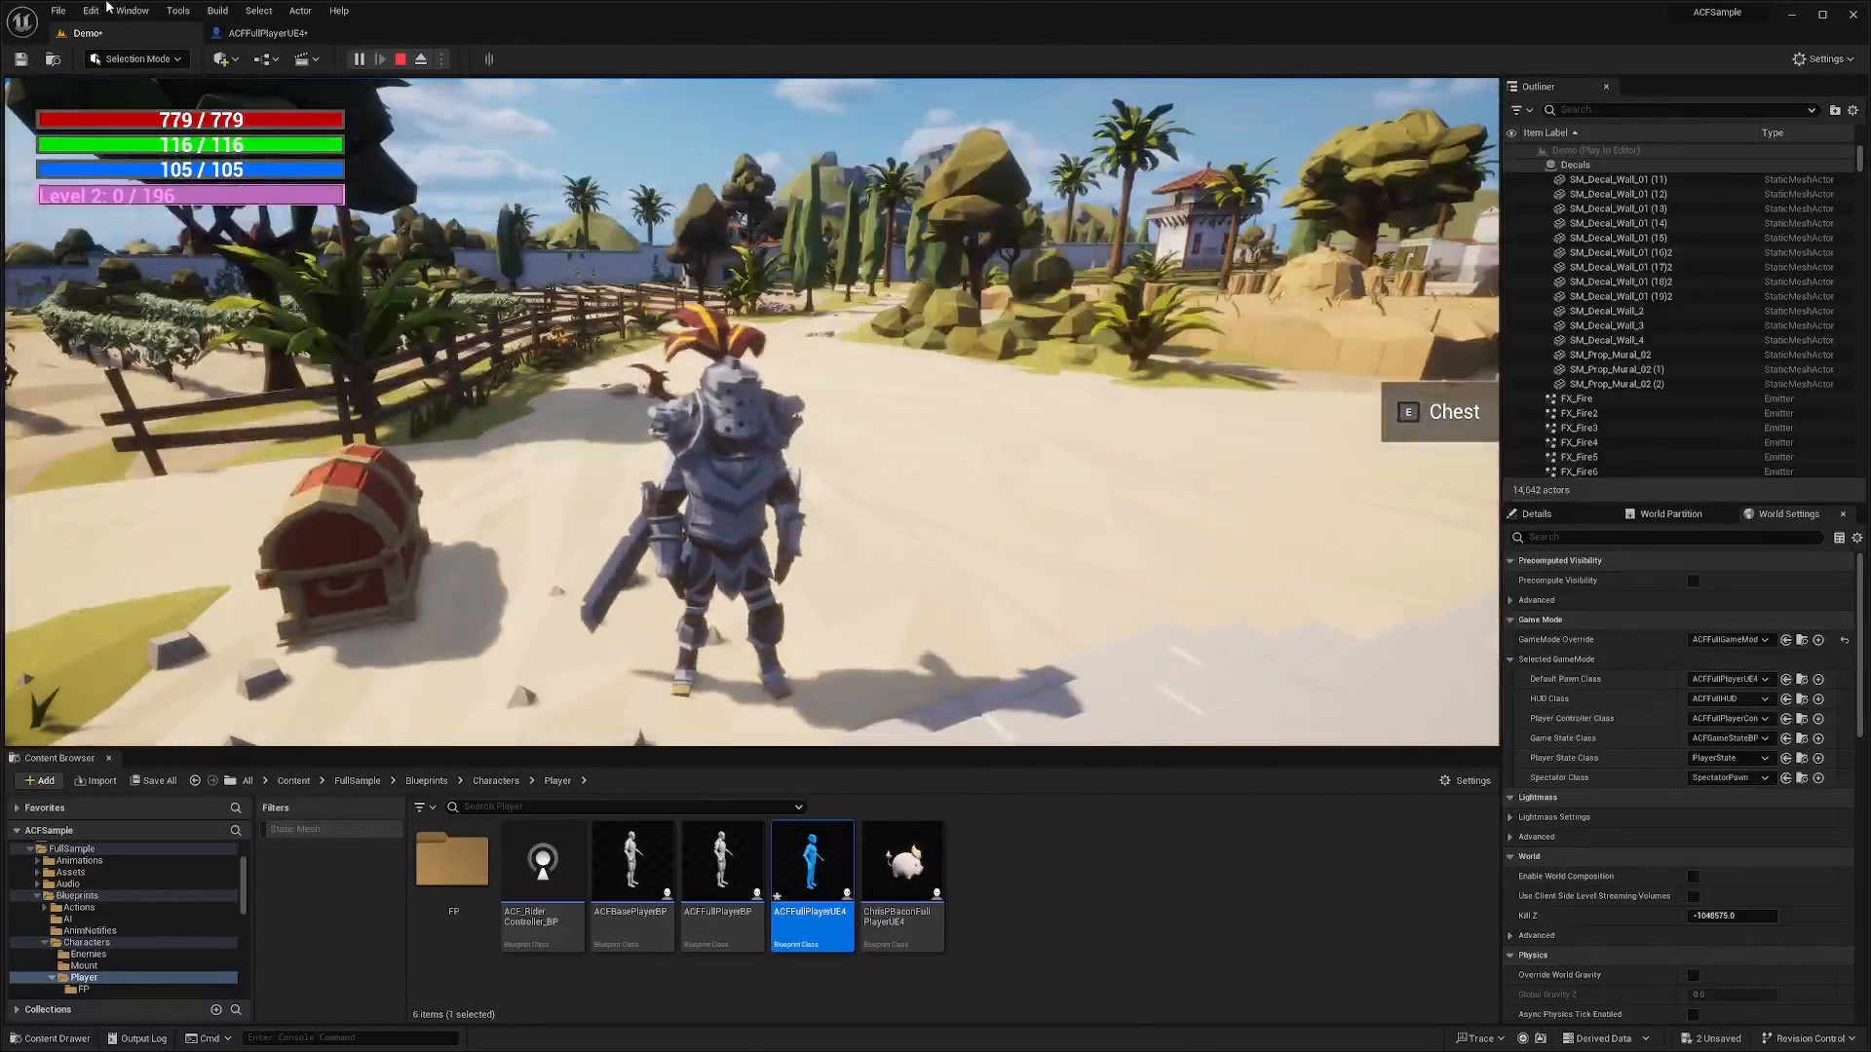
{"action": "double_click", "coordinate": [811, 860]}
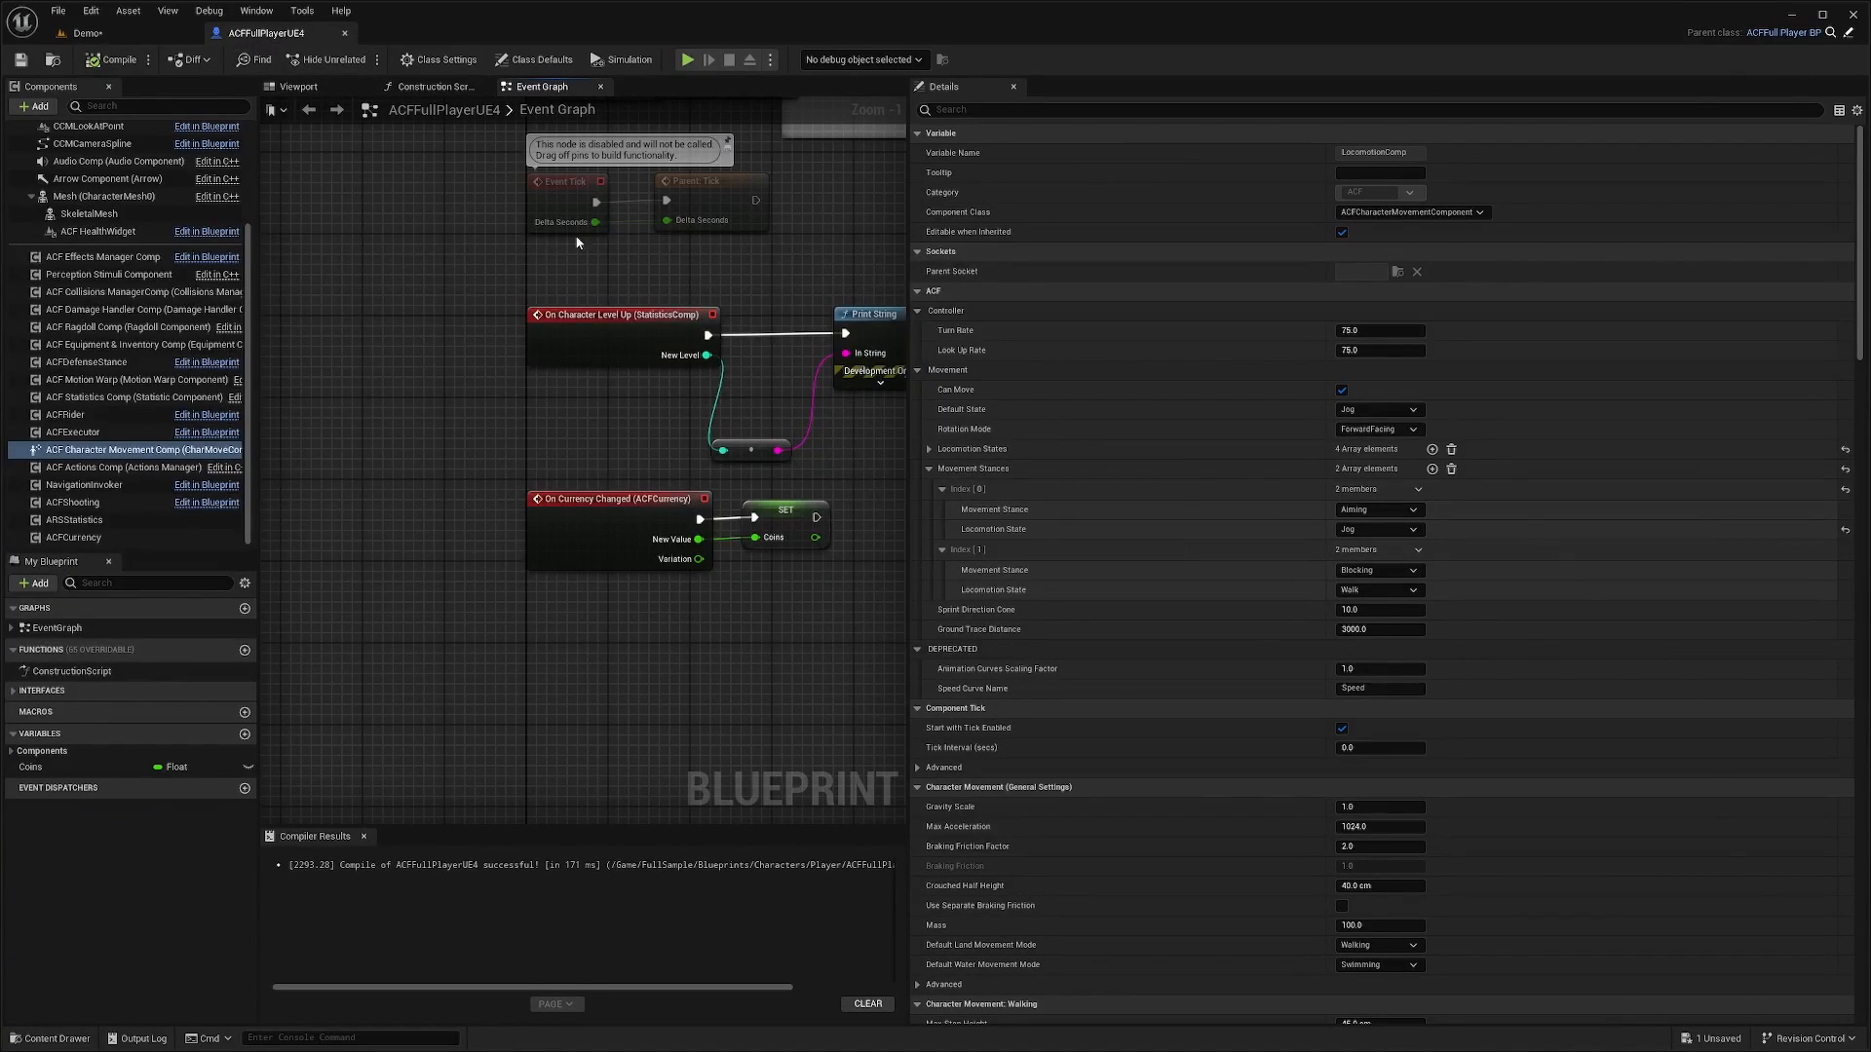
{"action": "mouse_move", "coordinate": [561, 223]}
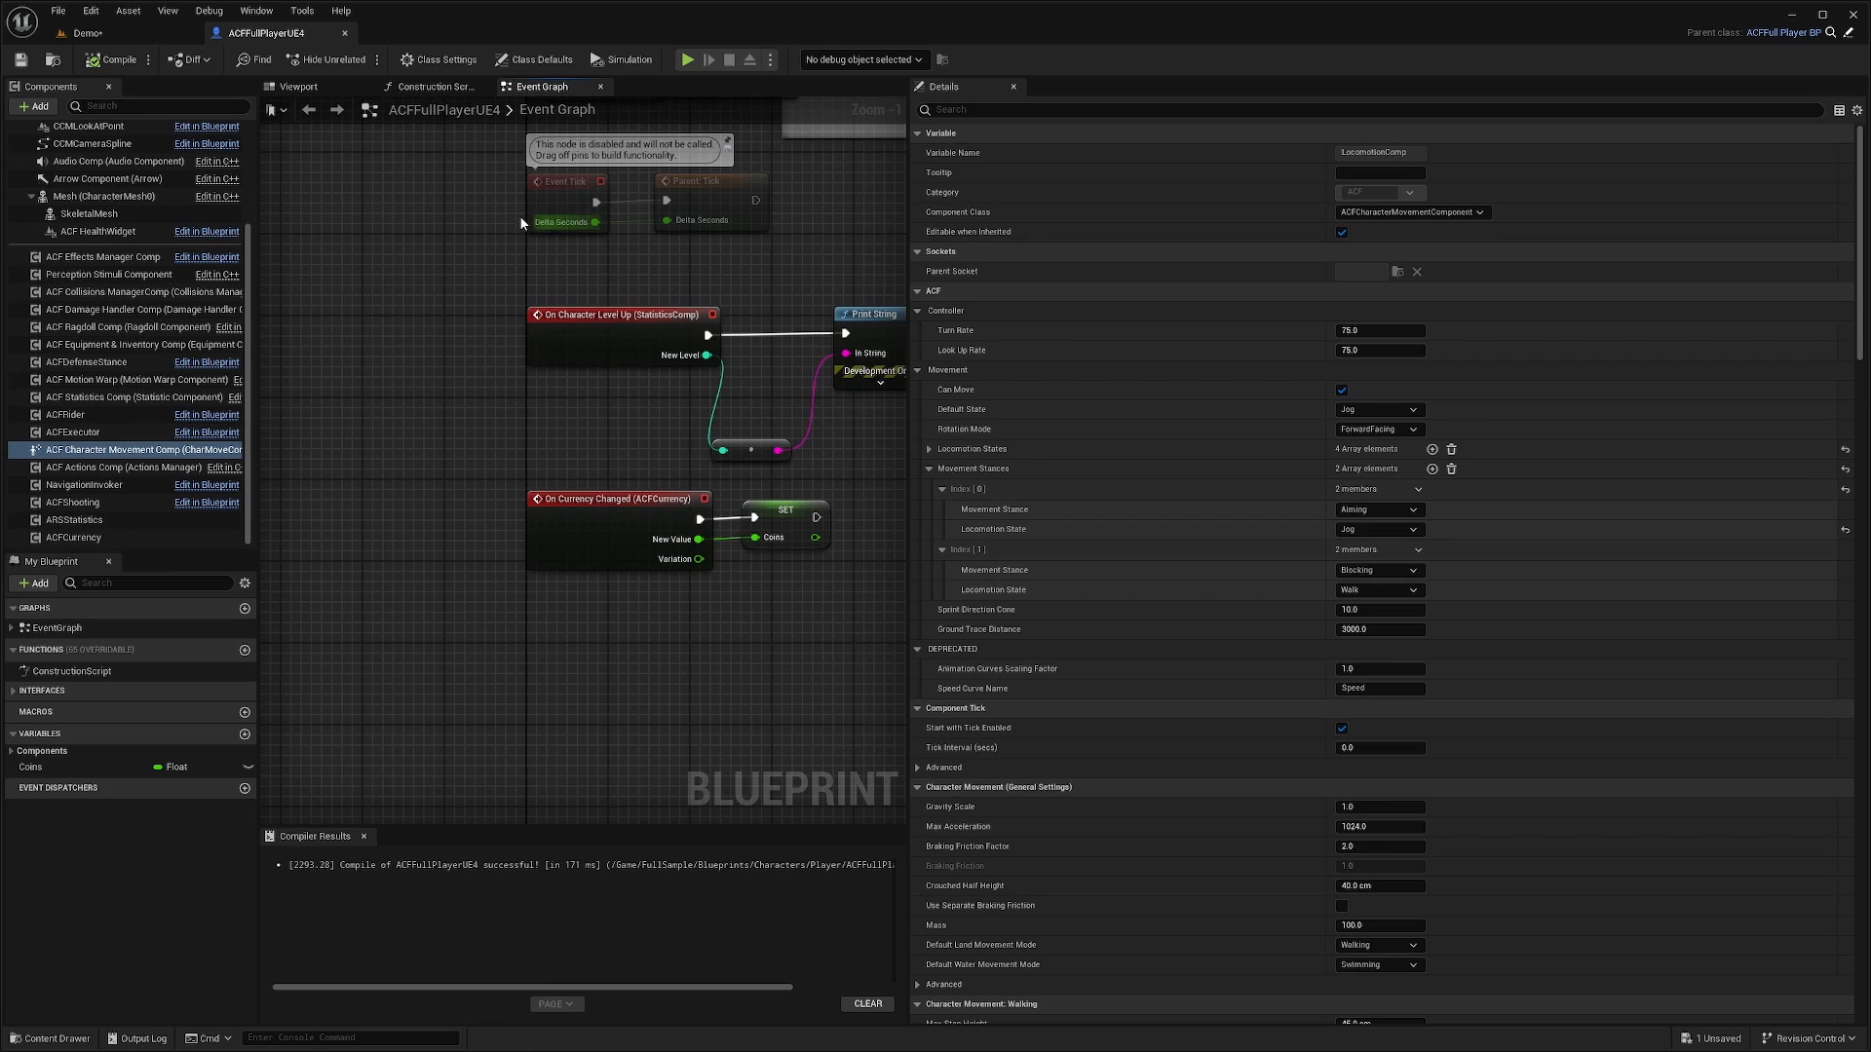
Keep Blocking's locomotion state at Walk and set Speed Direction Cone to 360.
{"action": "left_click", "coordinate": [1378, 589]}
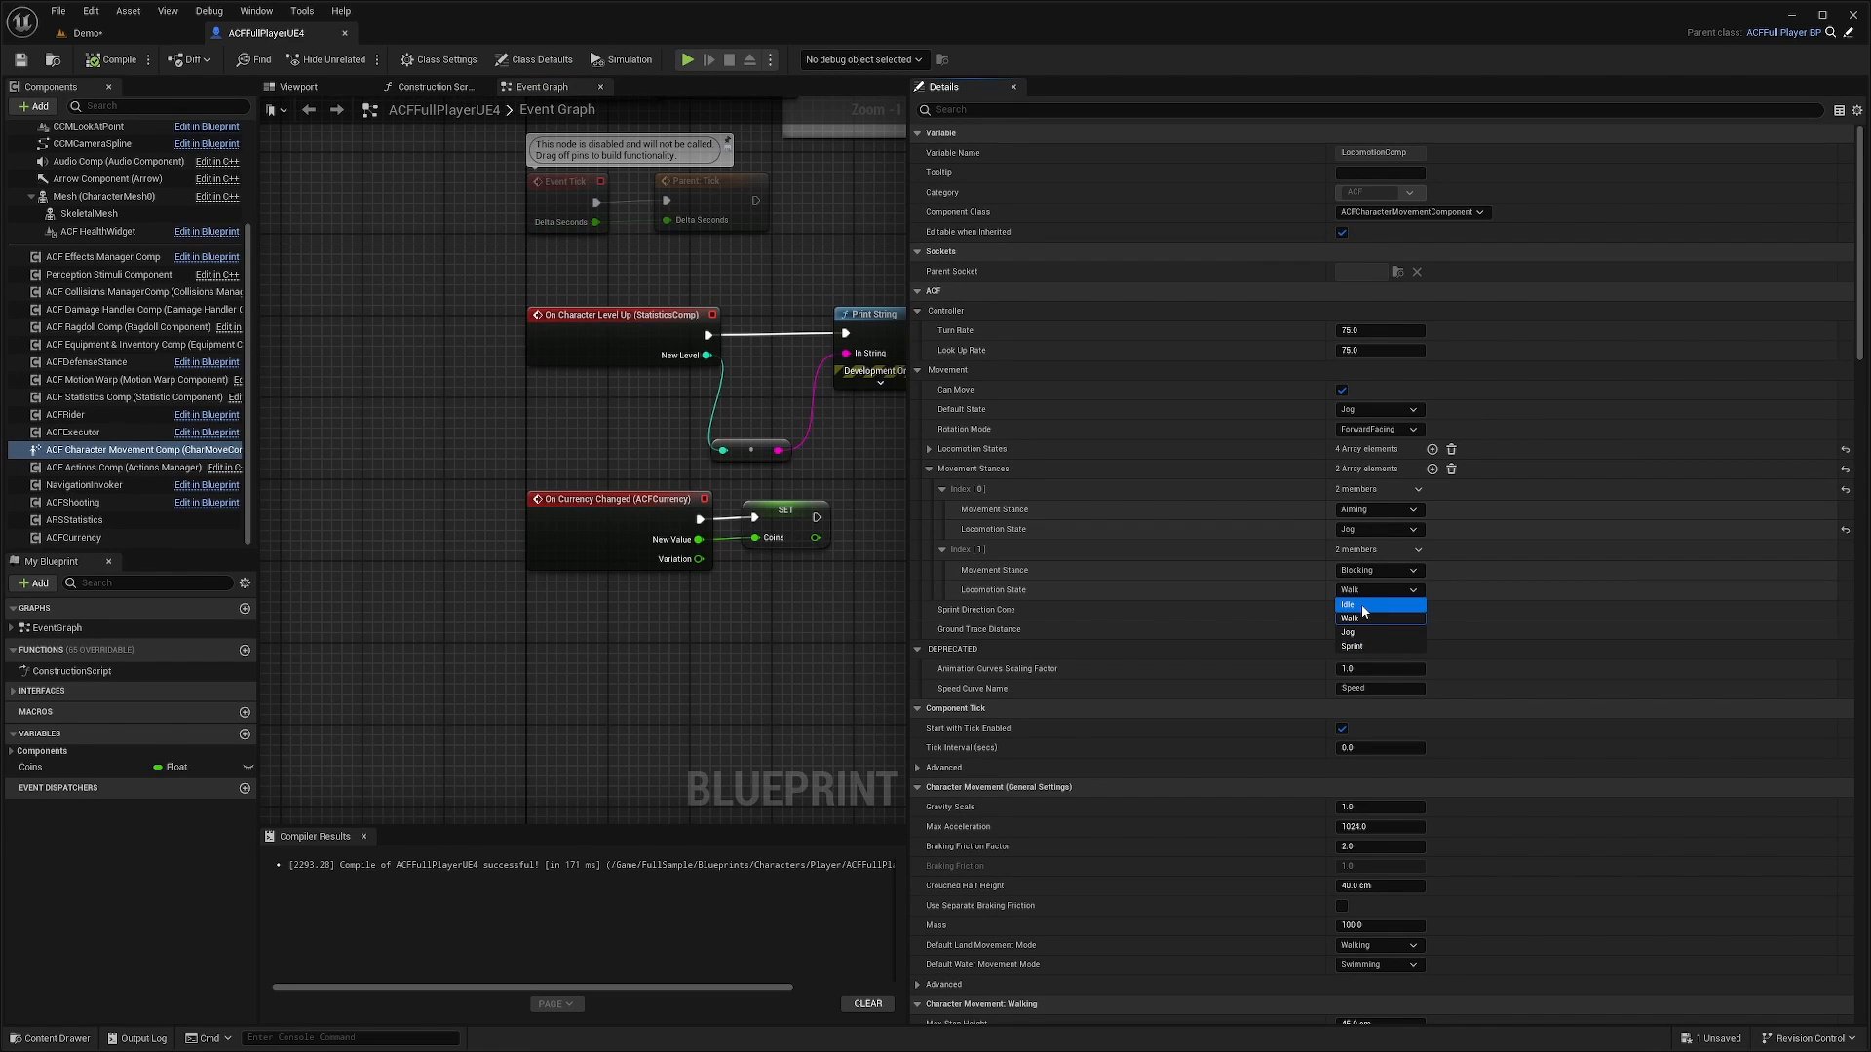
{"action": "mouse_move", "coordinate": [1379, 632]}
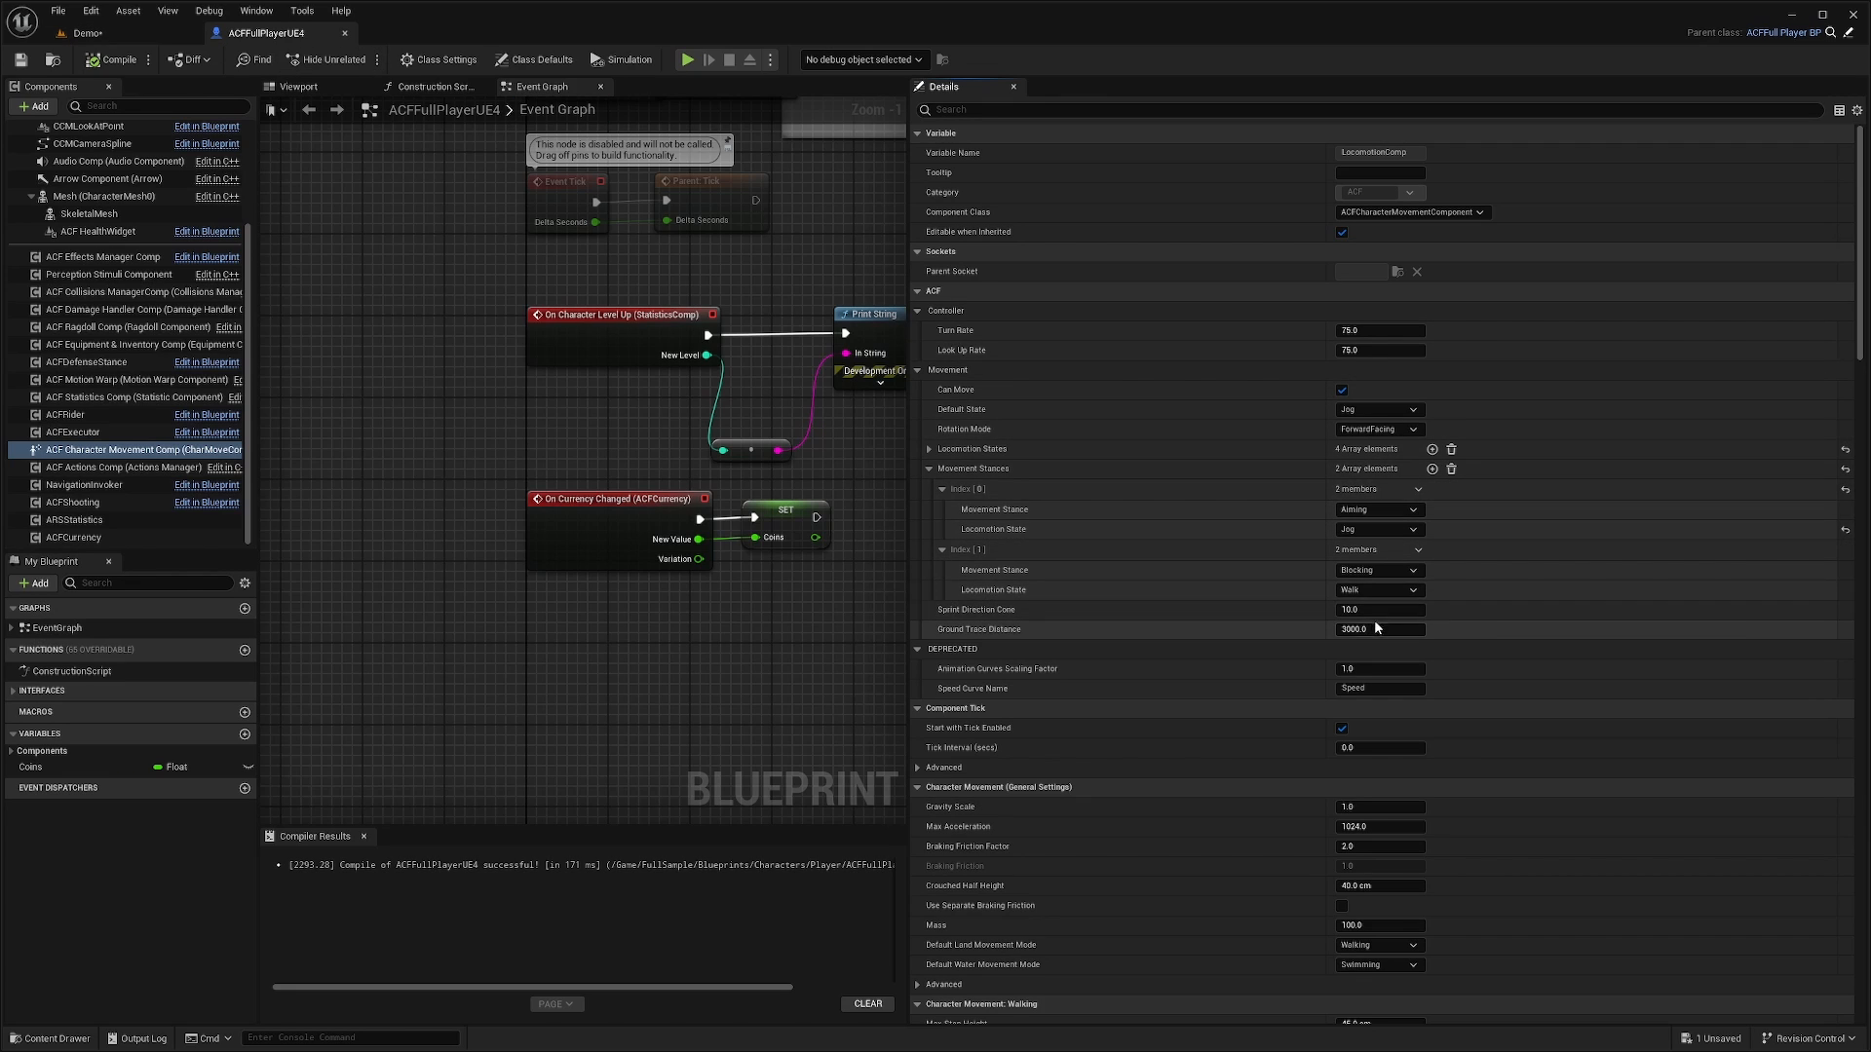
{"action": "left_click", "coordinate": [1377, 610]}
{"action": "type", "text": "360"}
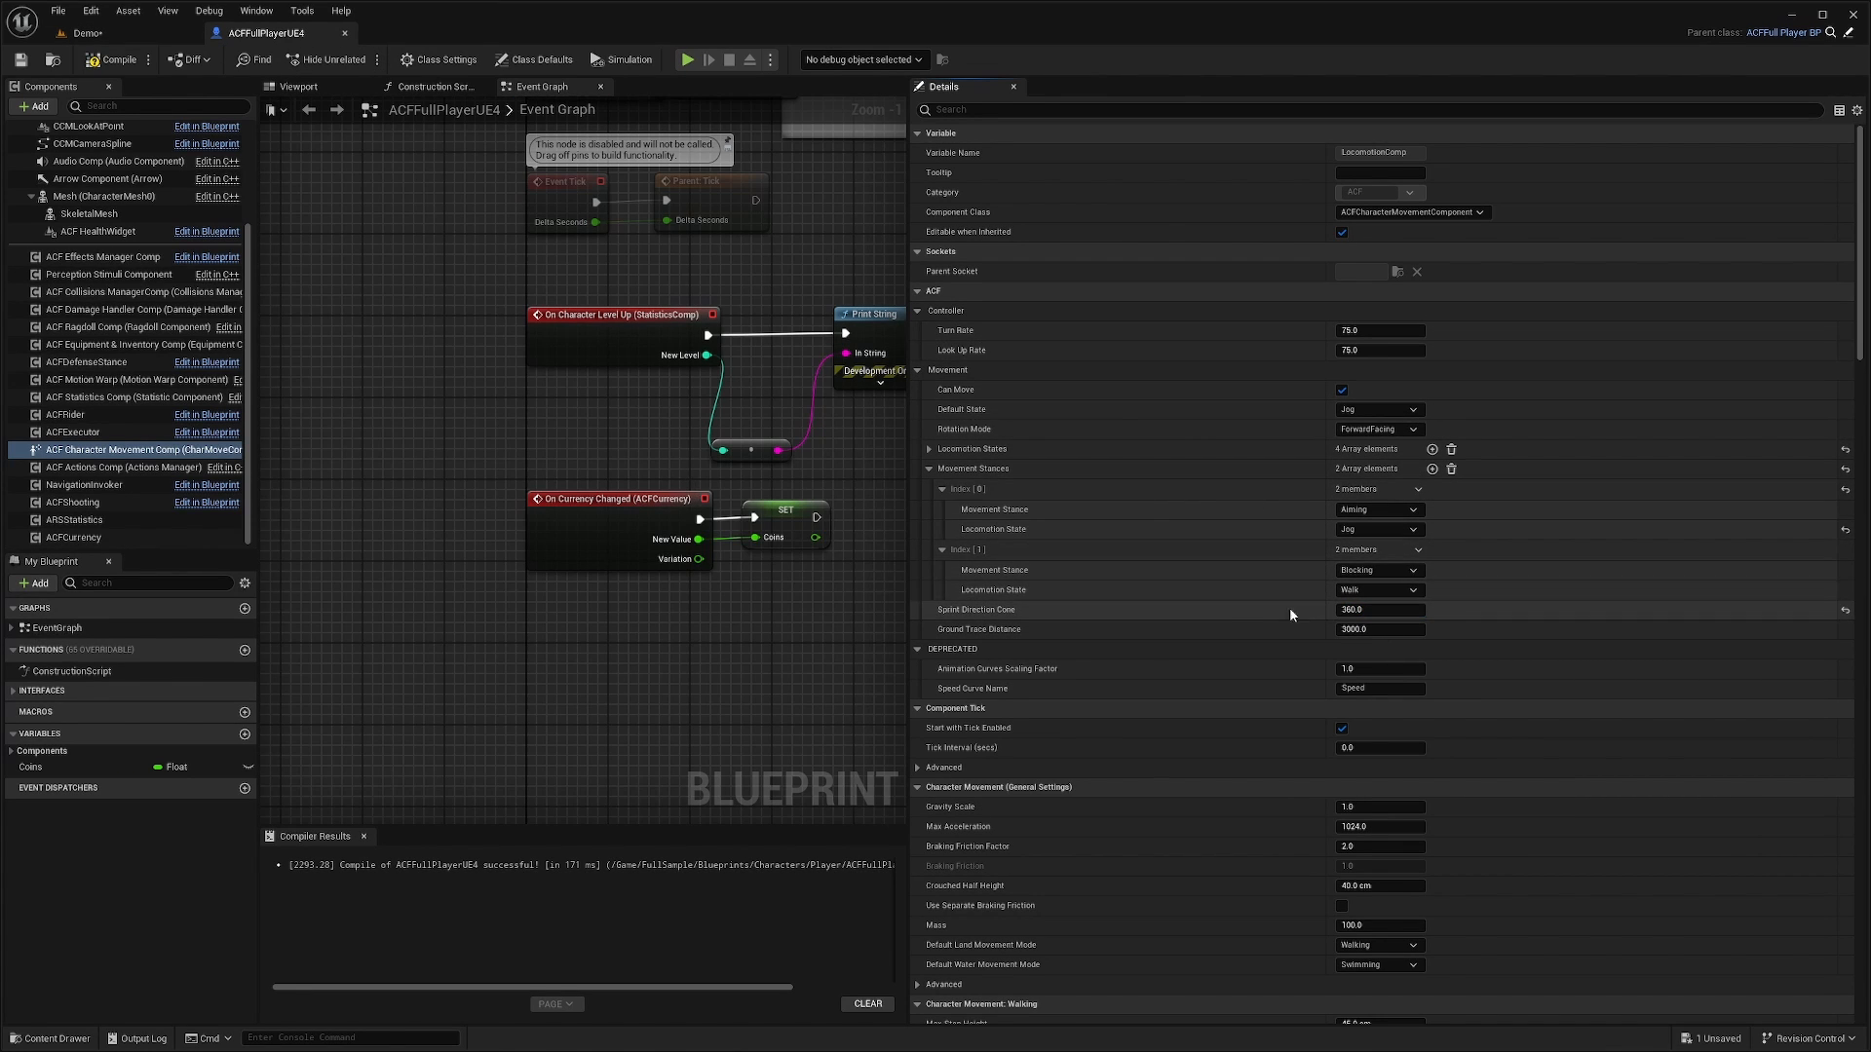
Compile the blueprint and start a play session to test the 360 sprint cone.
{"action": "left_click", "coordinate": [686, 61]}
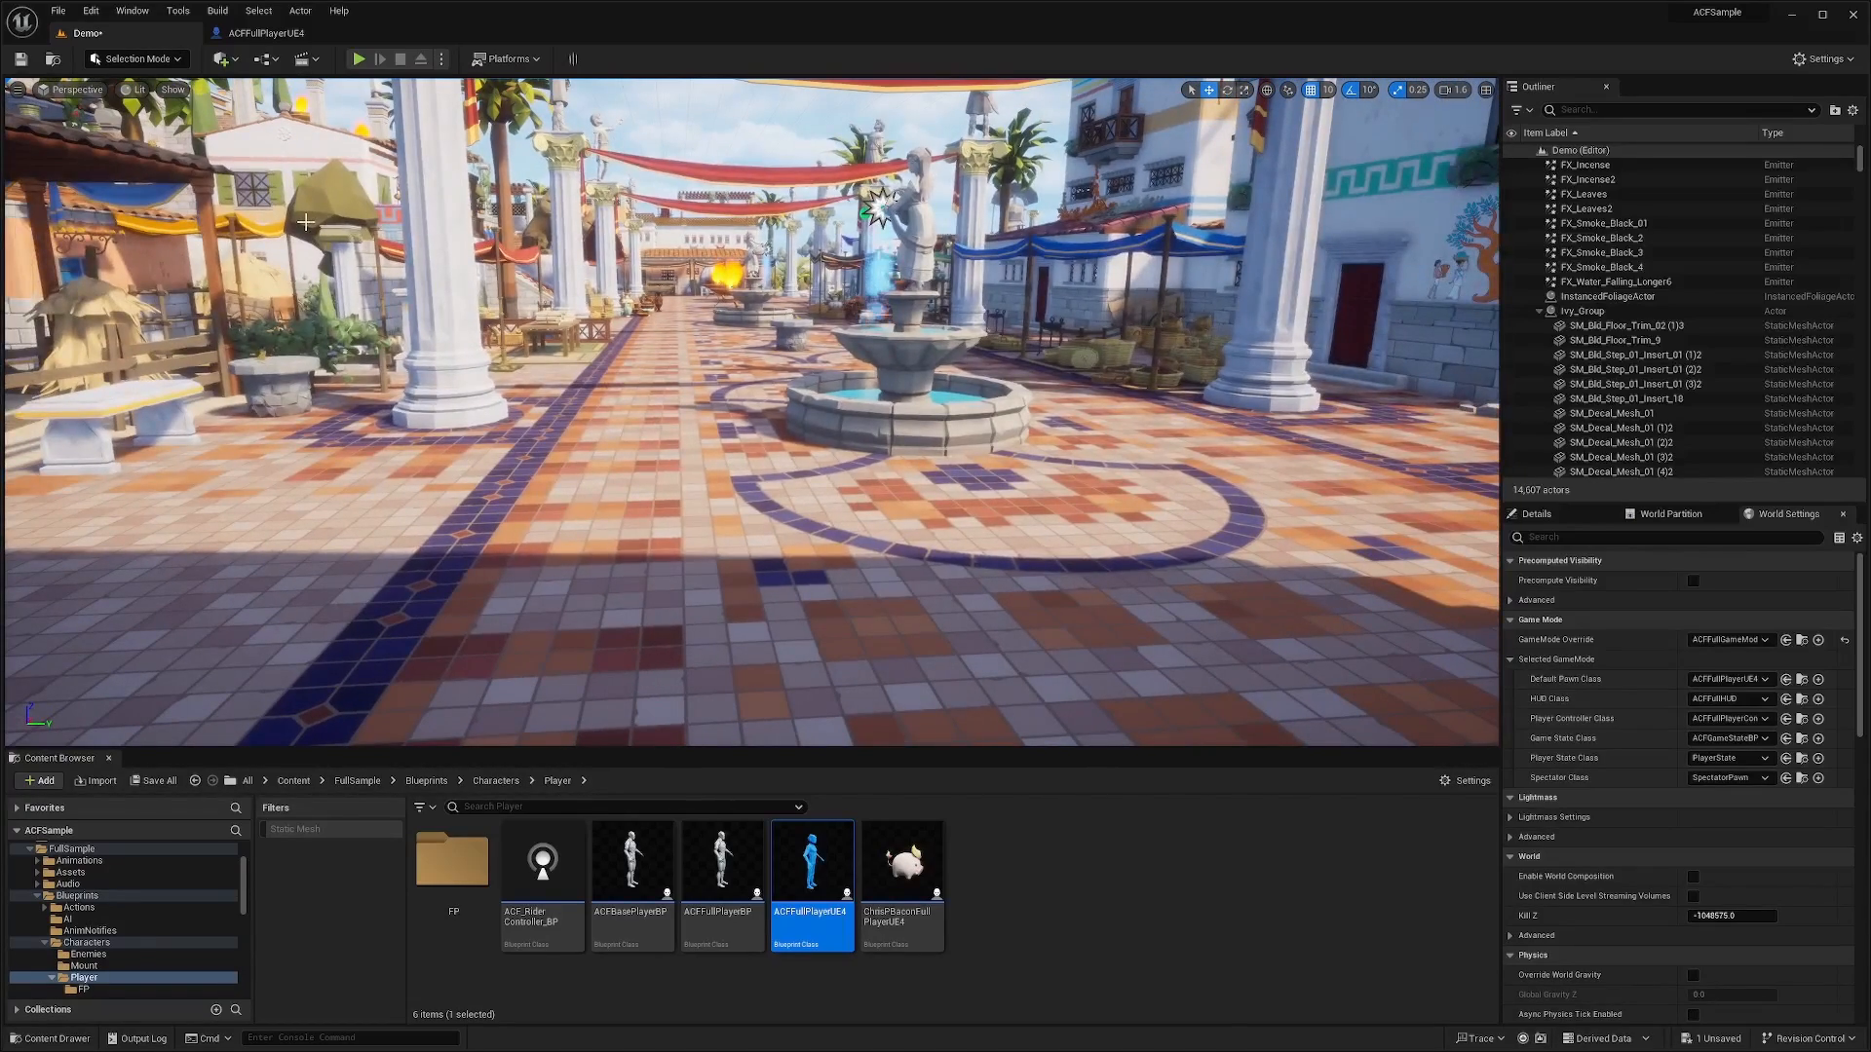
{"action": "left_click", "coordinate": [358, 59]}
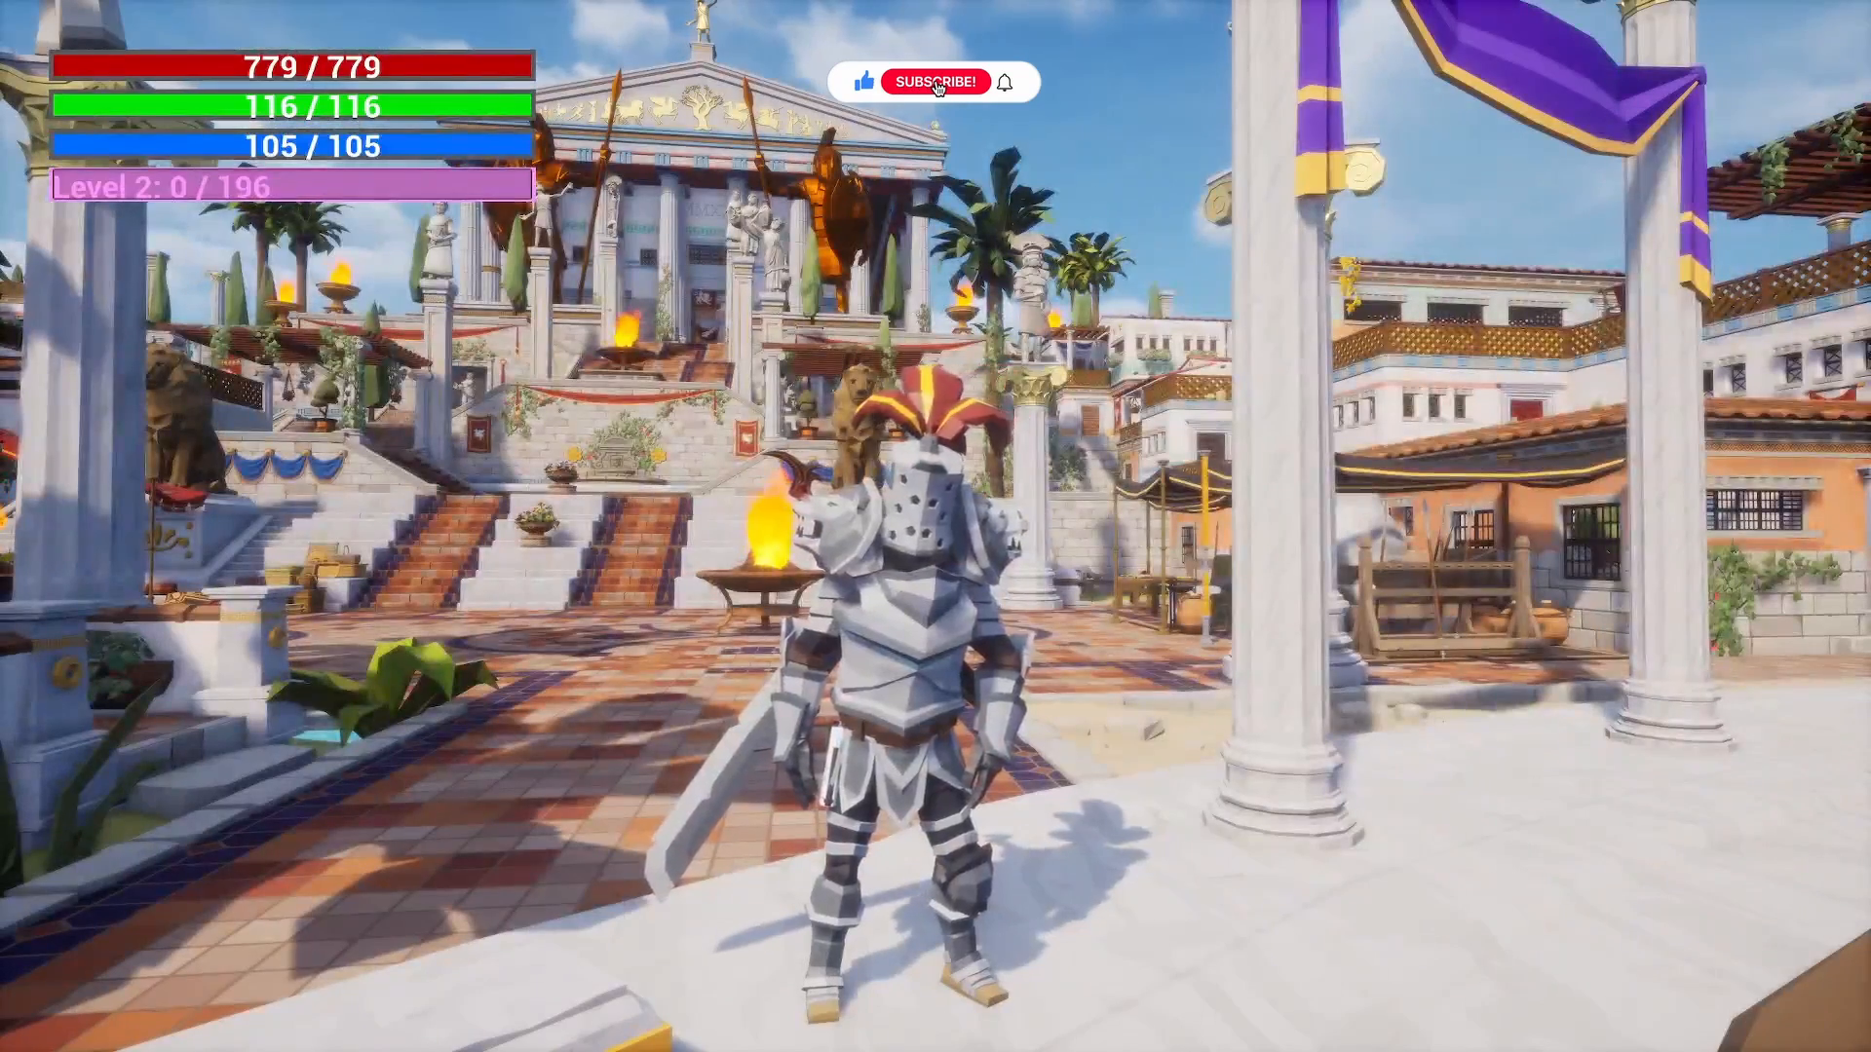
{"action": "left_click", "coordinate": [937, 82]}
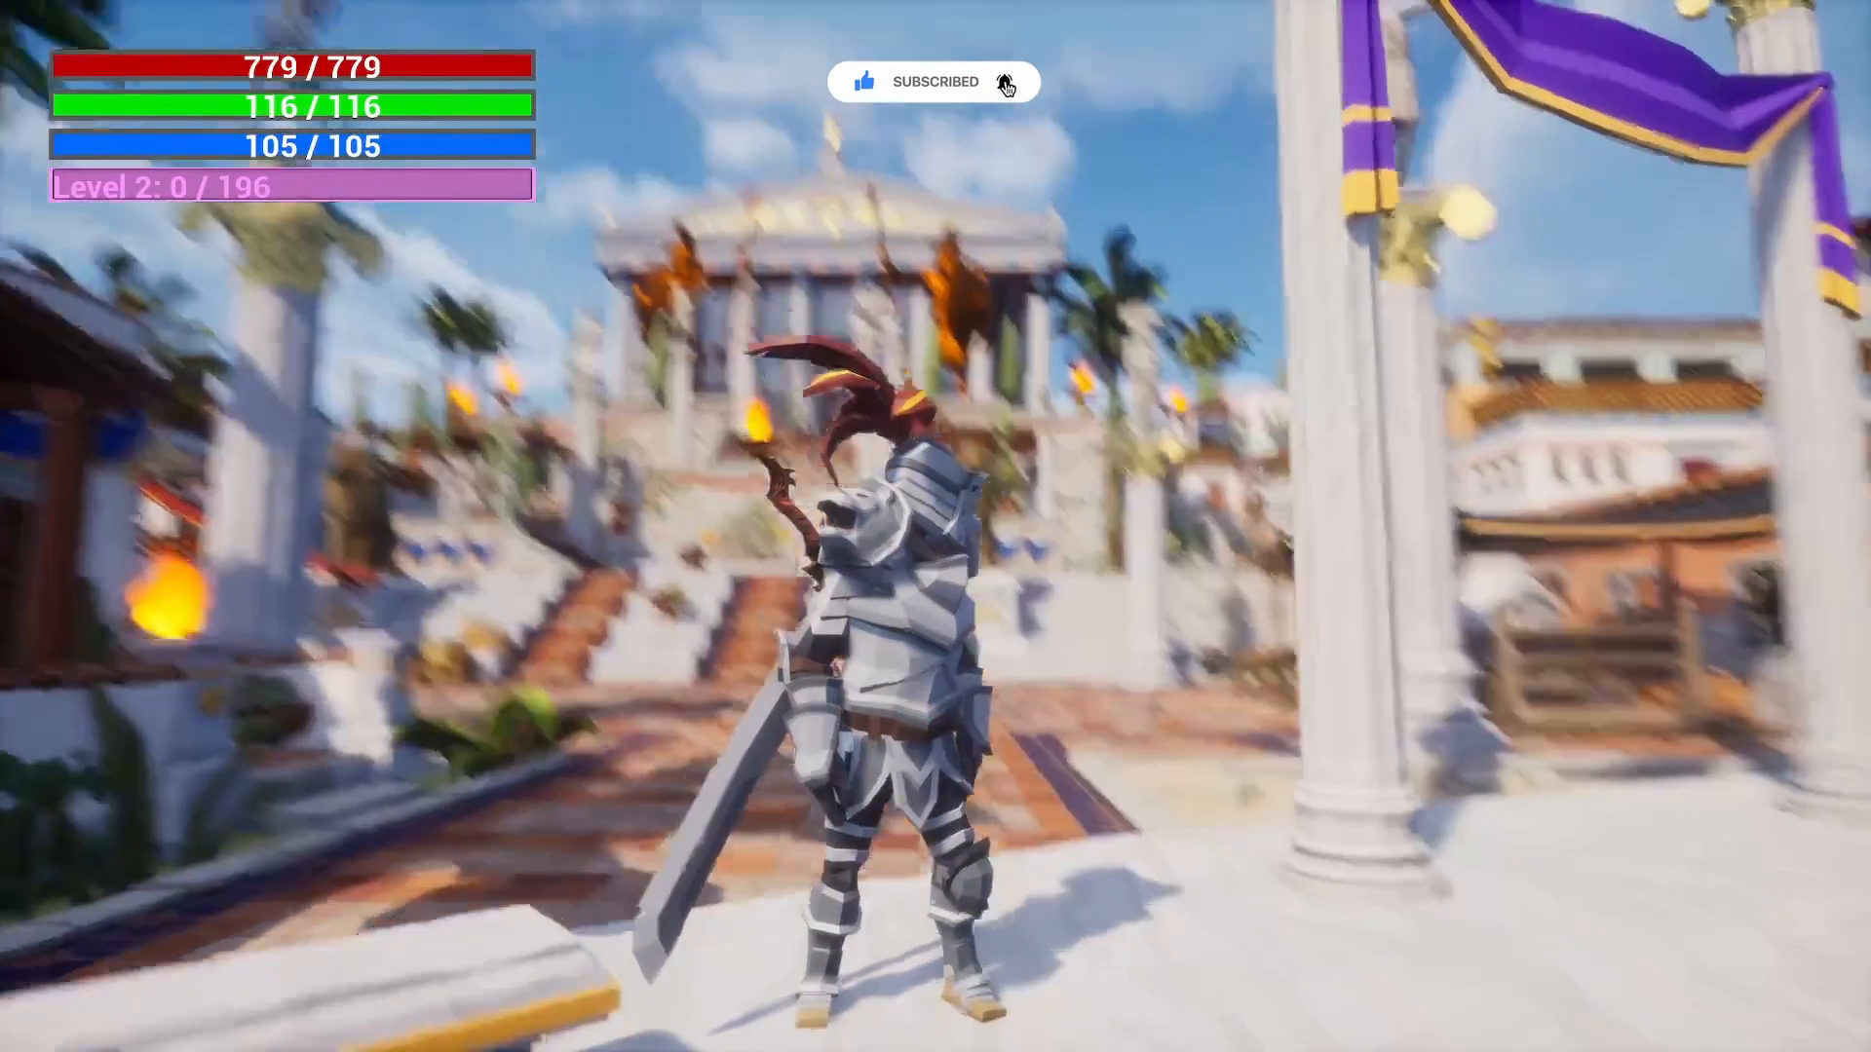